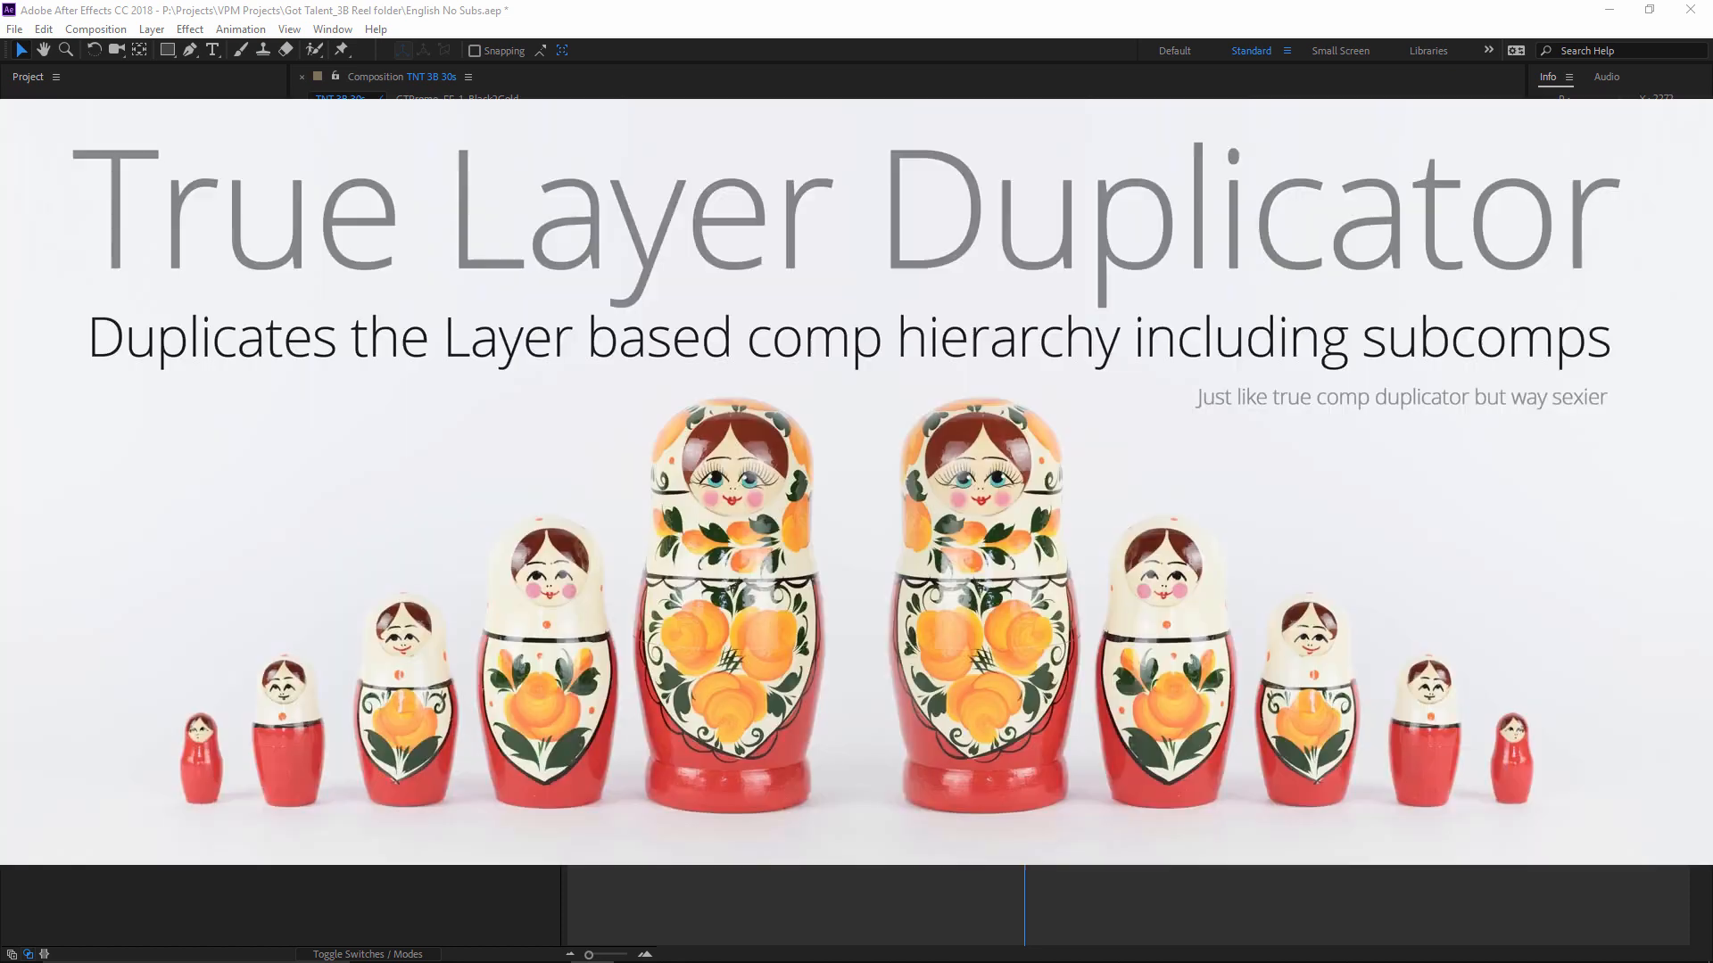
mouse_move(1149, 926)
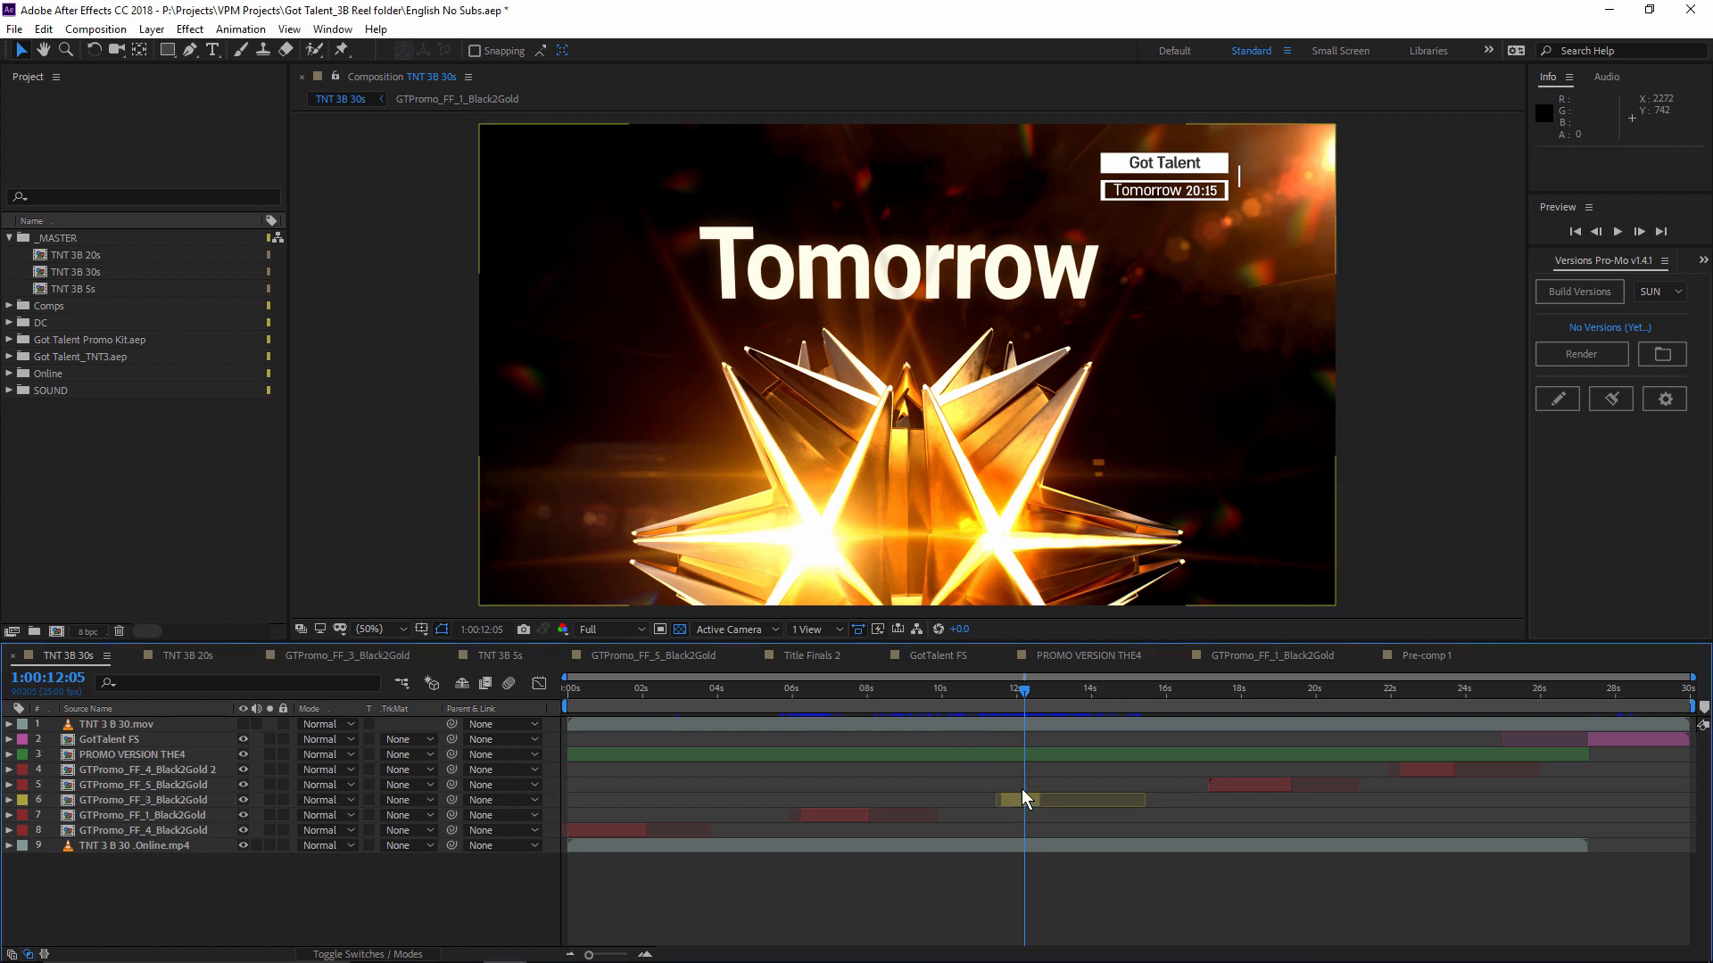
mouse_move(1035, 805)
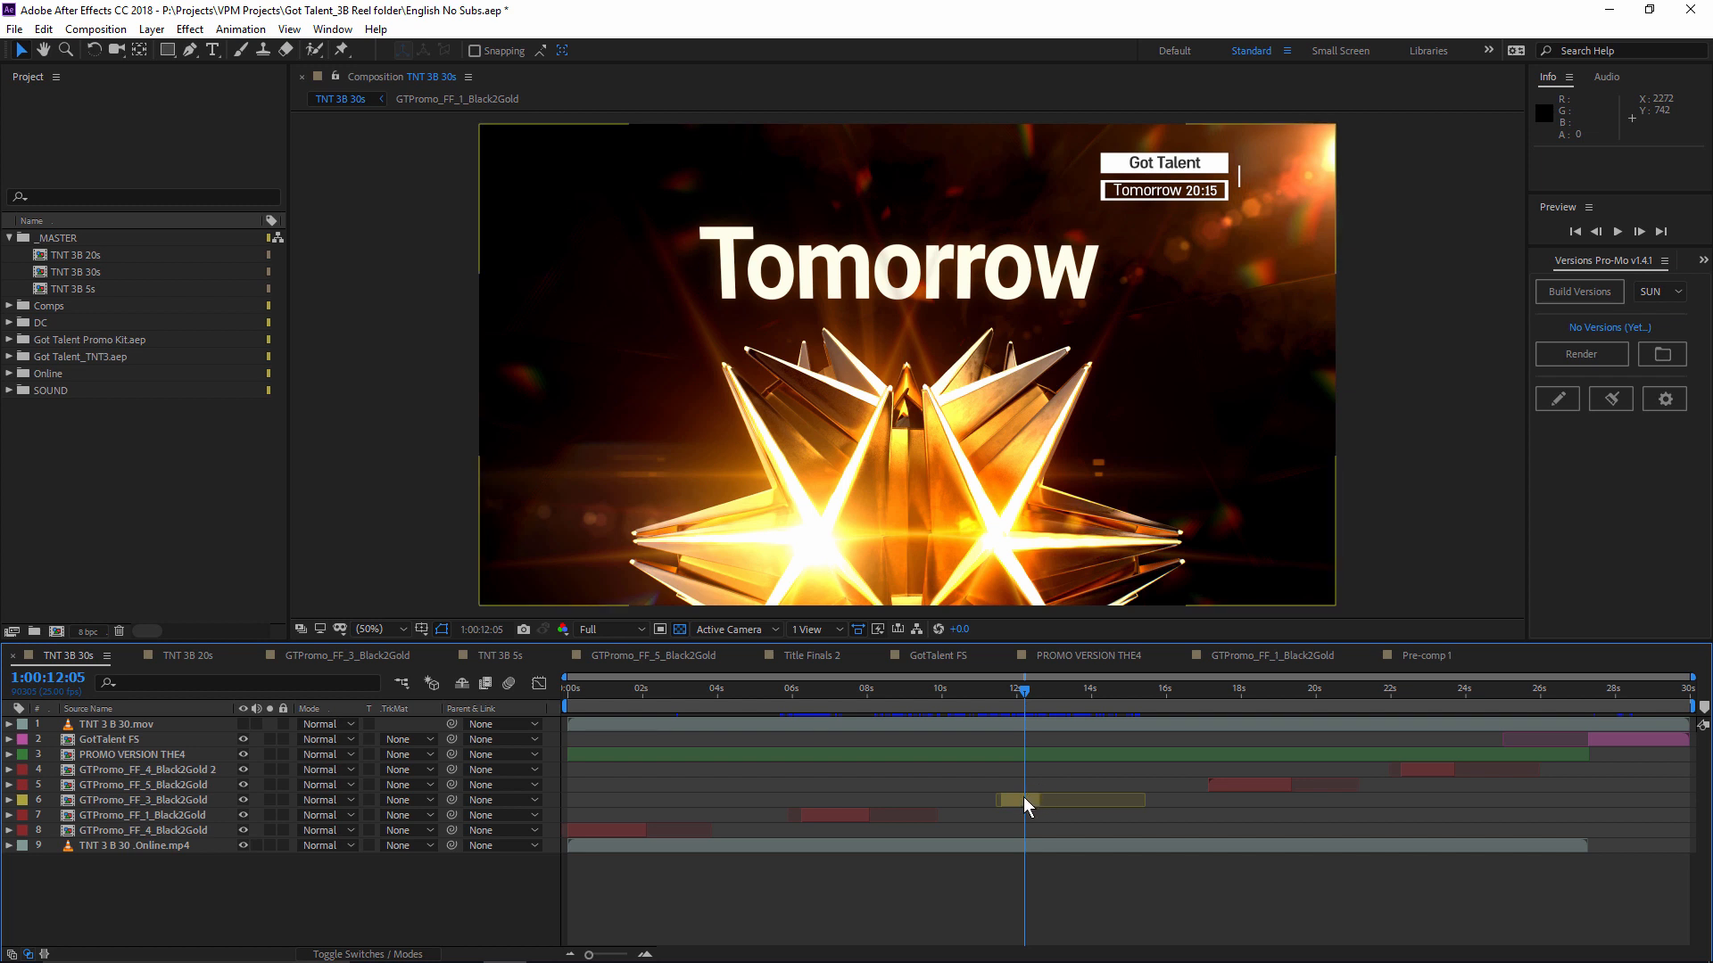
Step: Duplicate GTPromo_FF_3_Black2Gold, shift the copy later, and retitle its precomp text to Next
click(1027, 800)
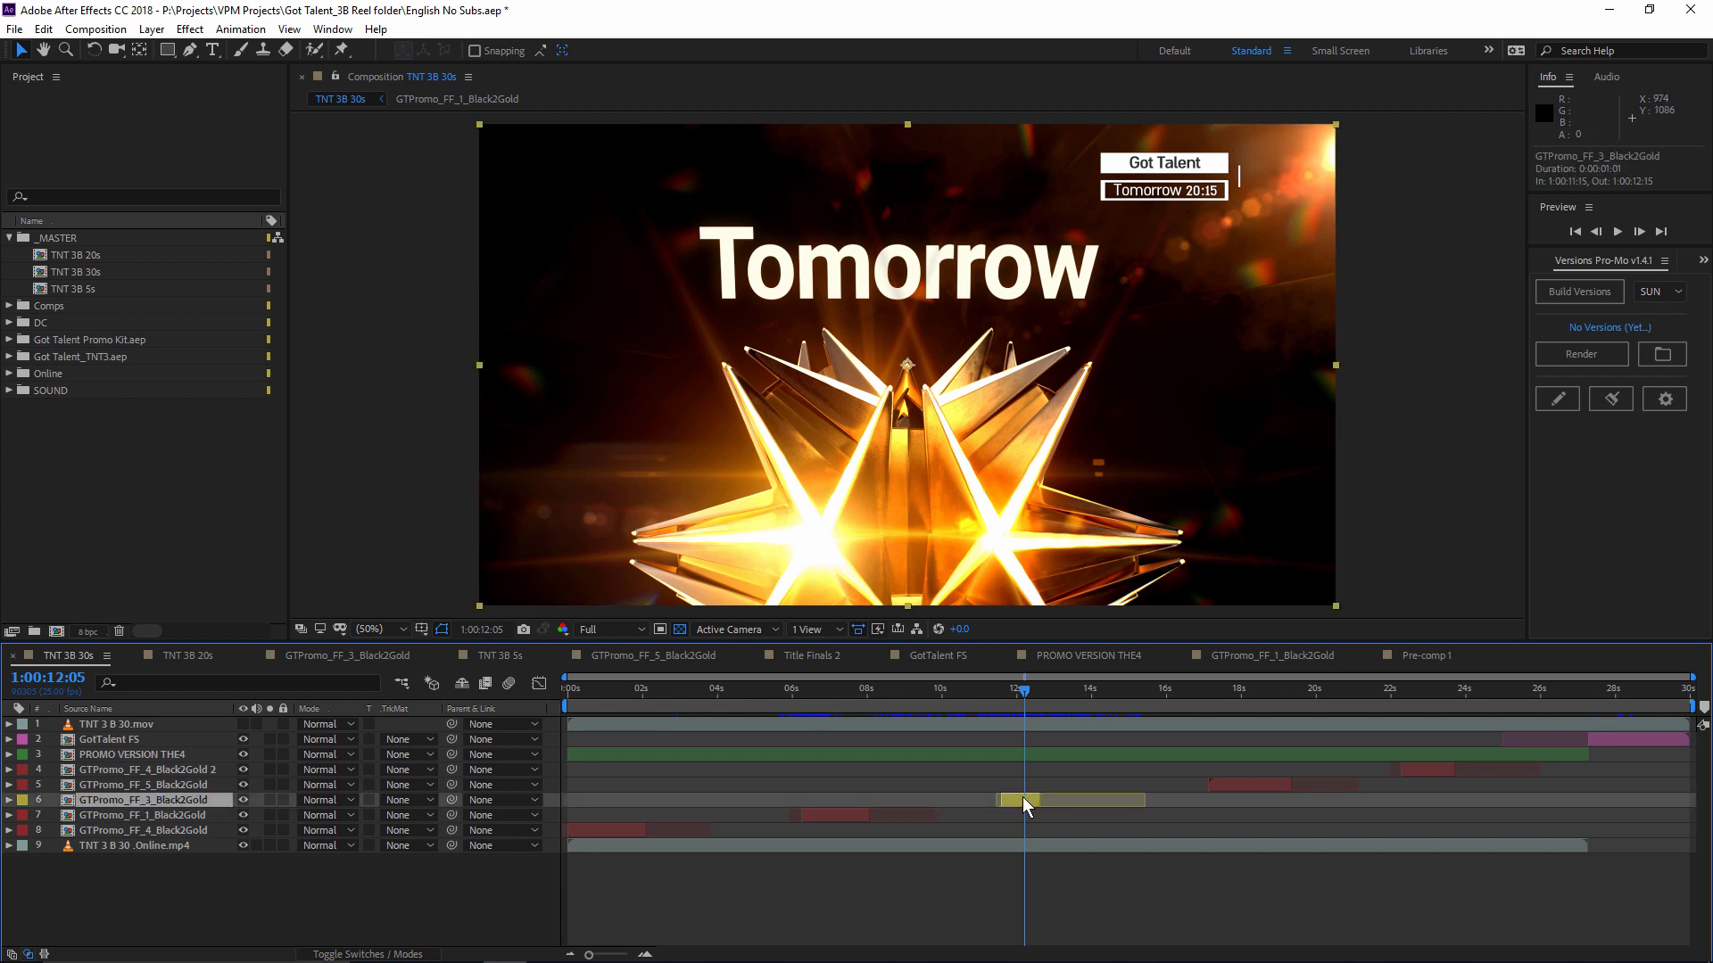
mouse_move(1033, 810)
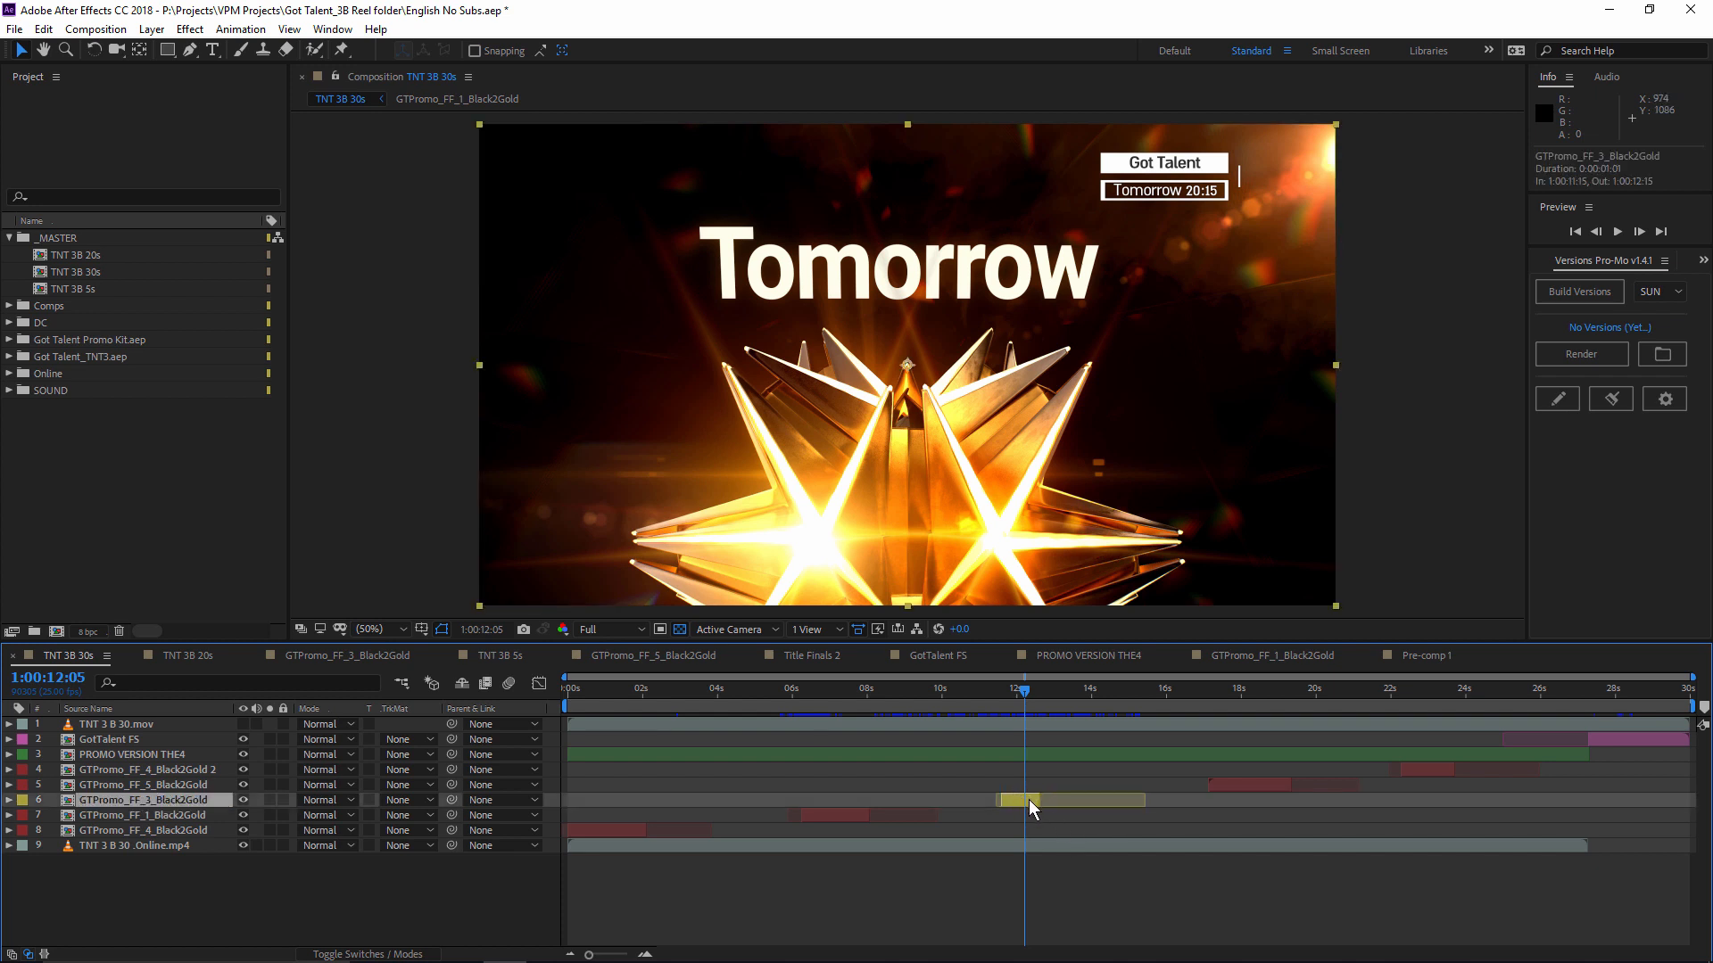
mouse_move(1015, 809)
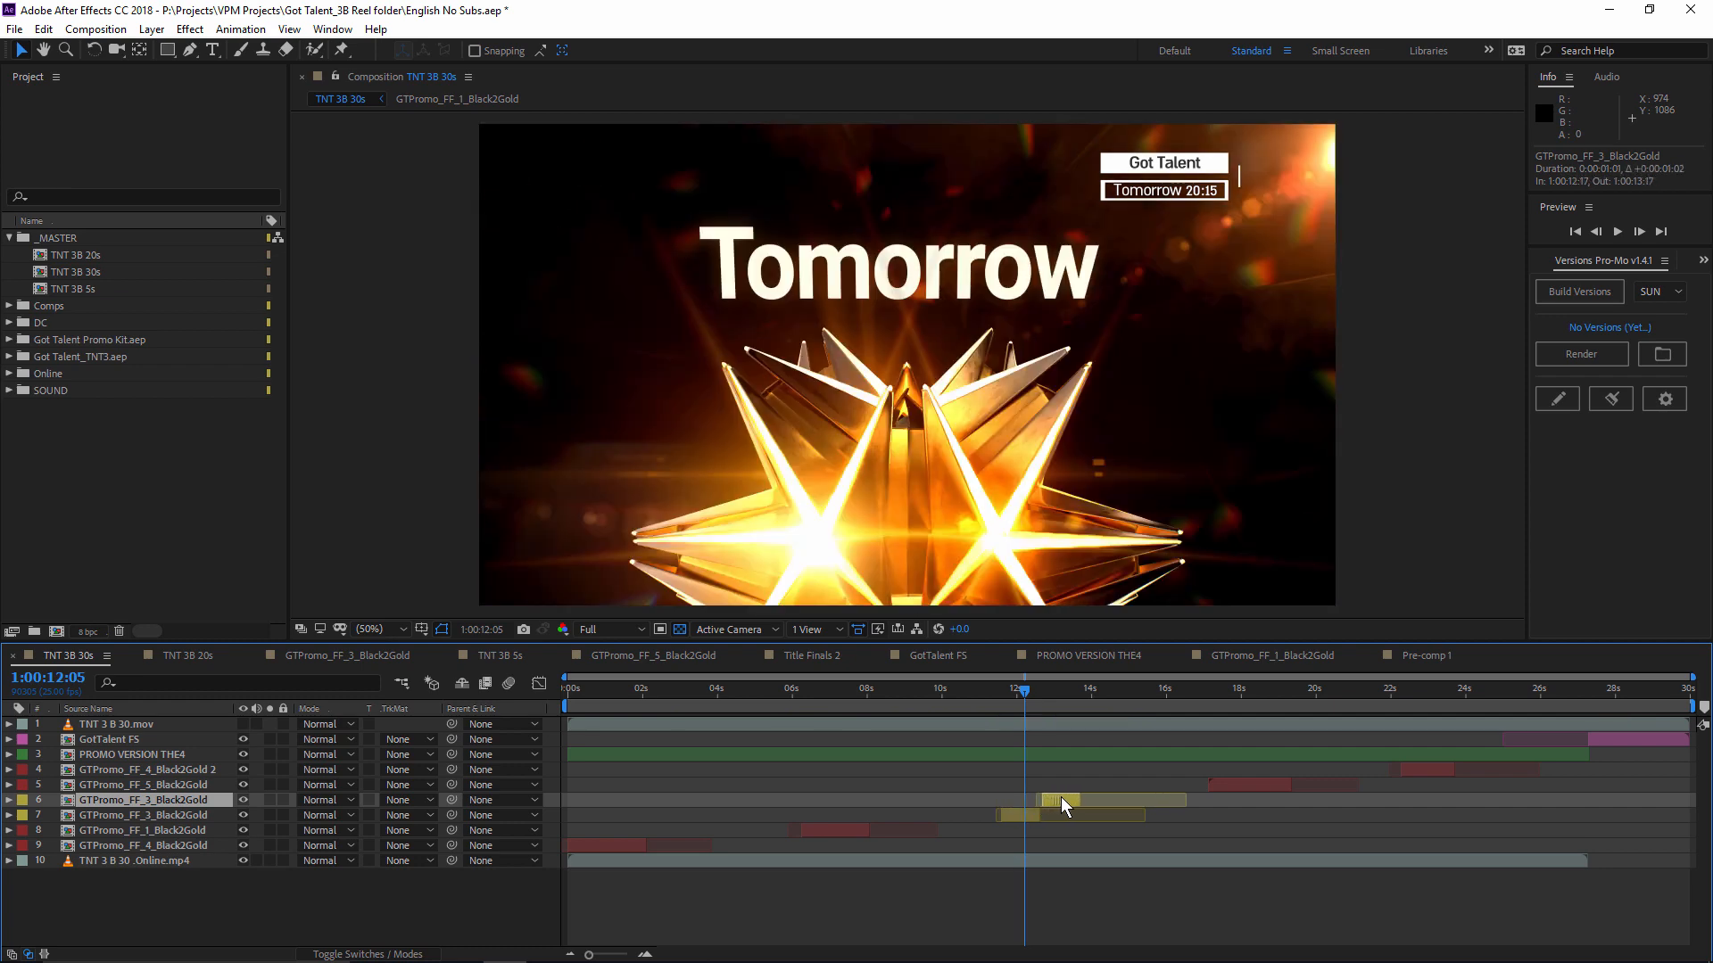
drag(1024, 689, 1079, 688)
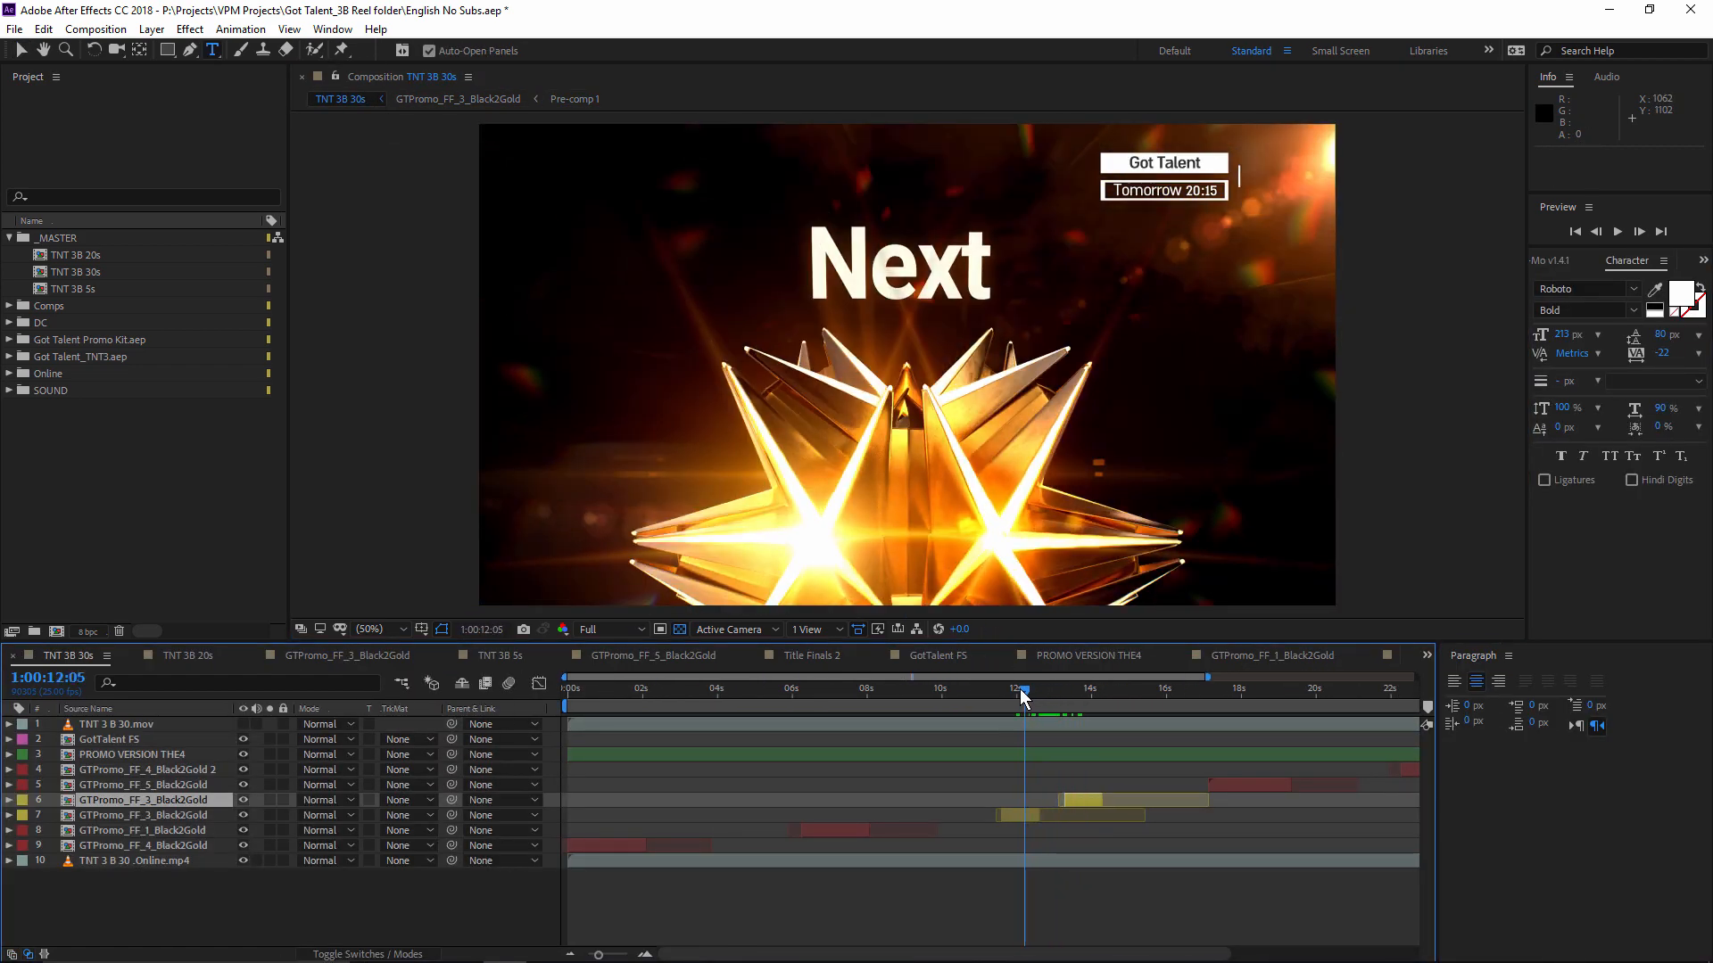
click(1081, 689)
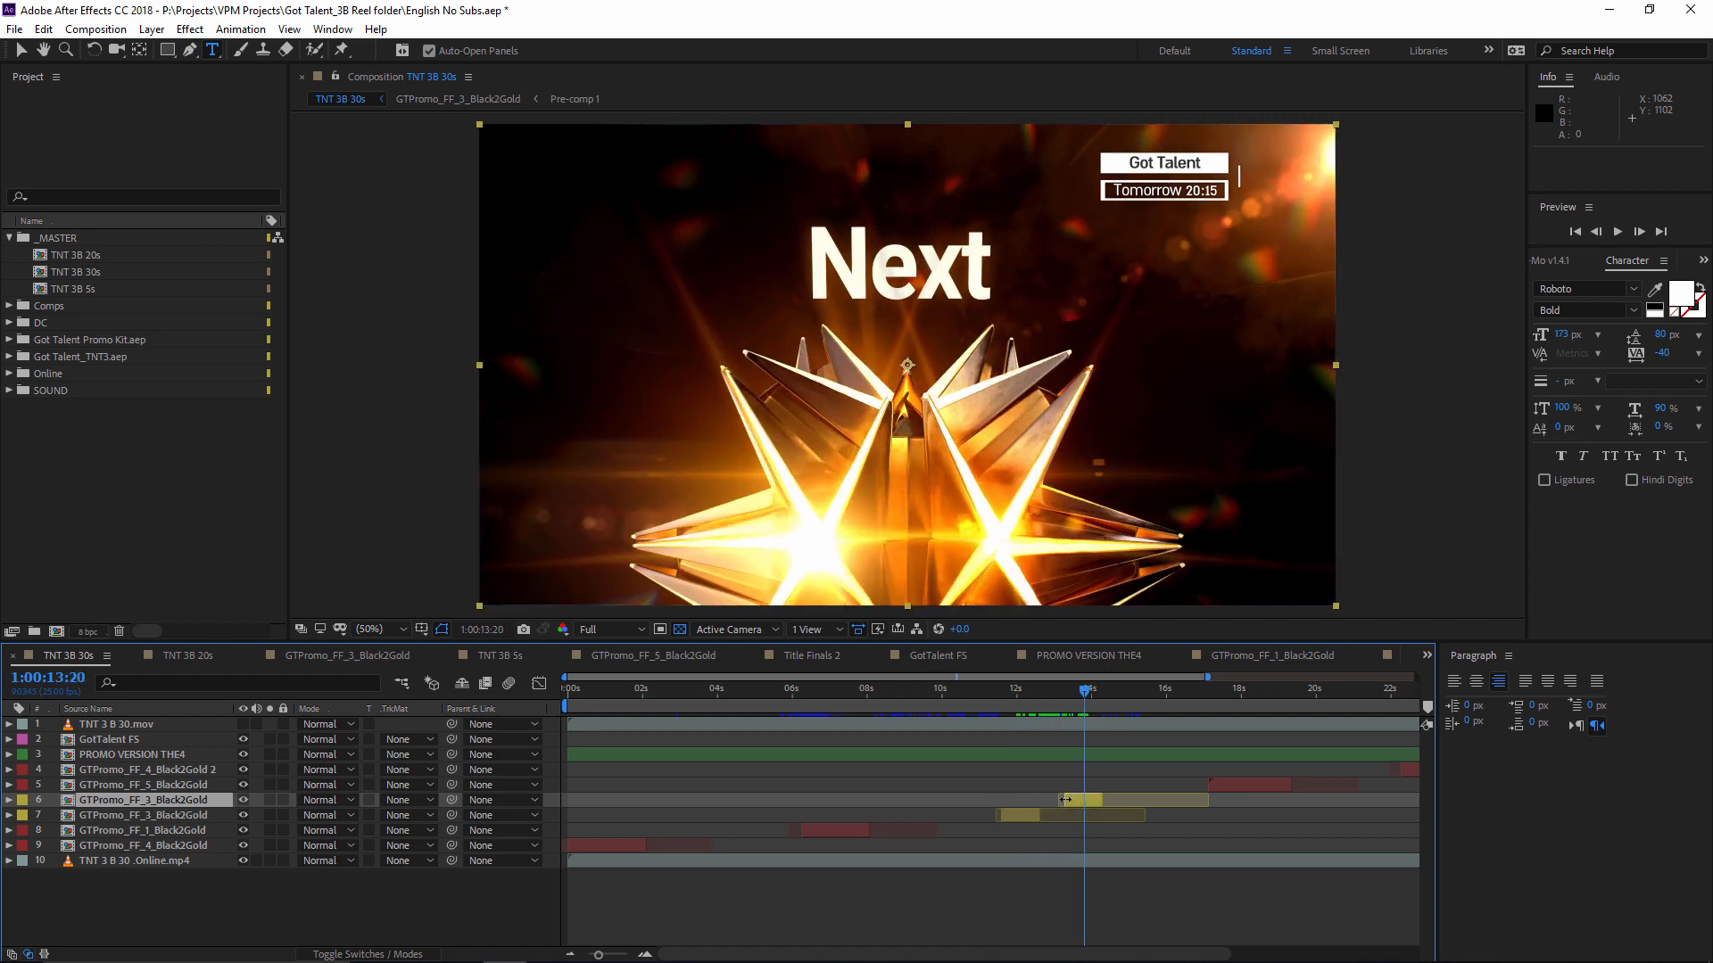
mouse_move(1035, 846)
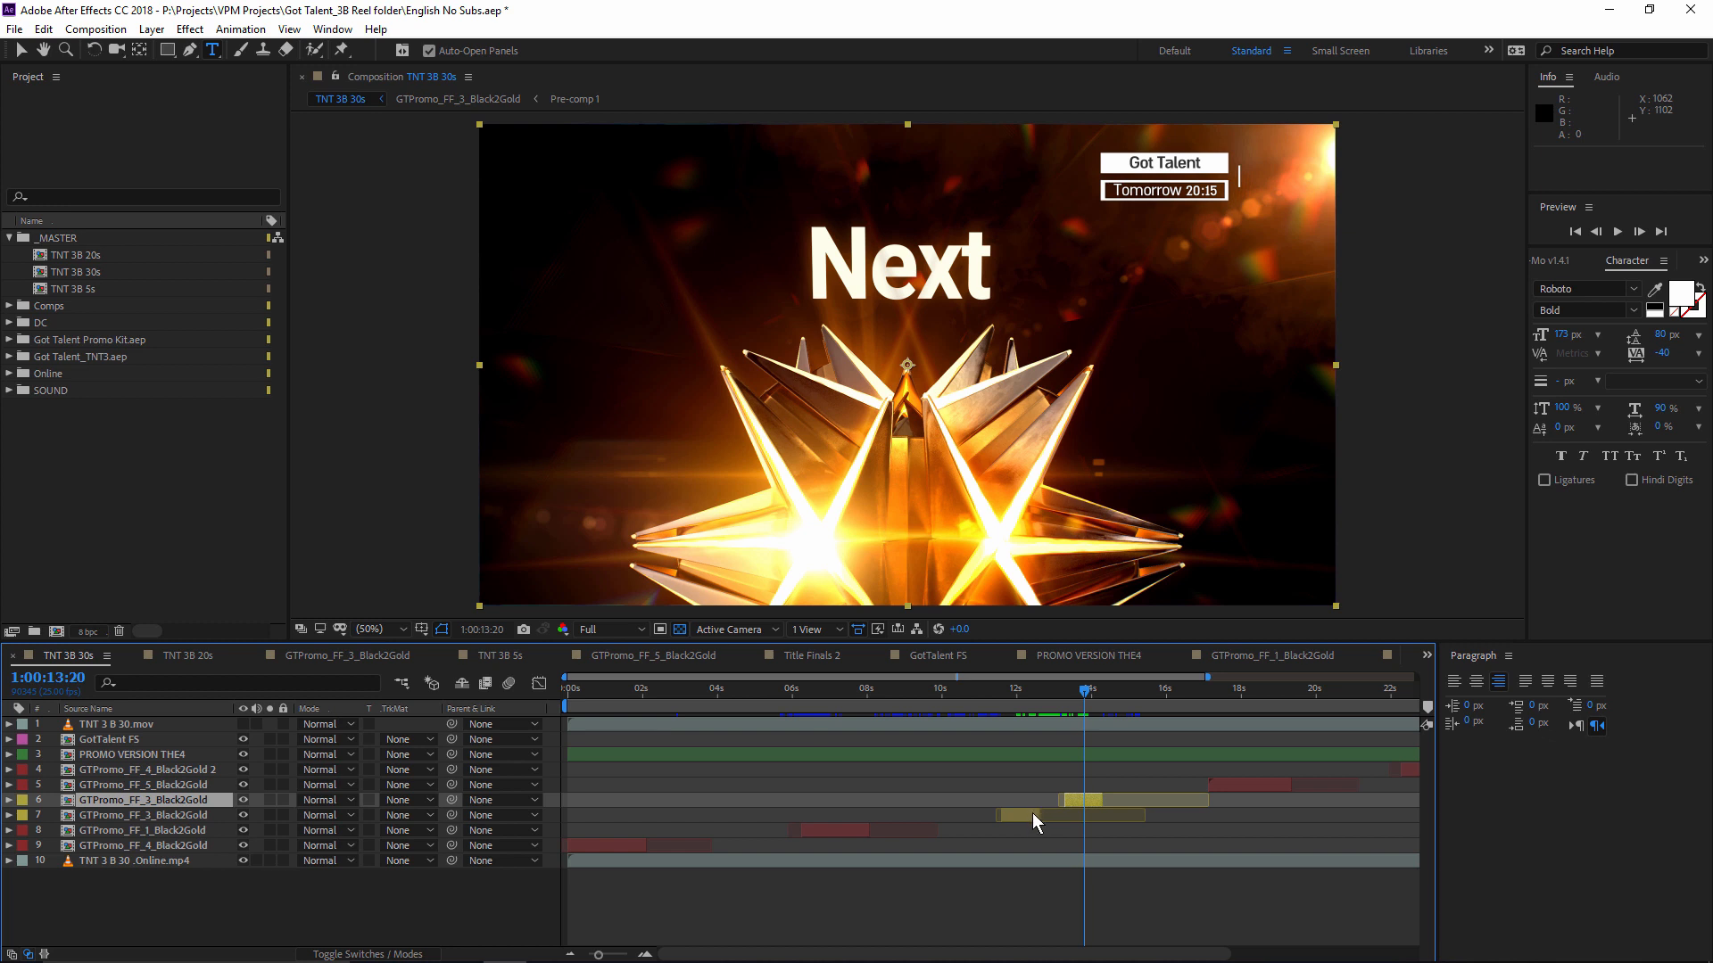
mouse_move(183, 417)
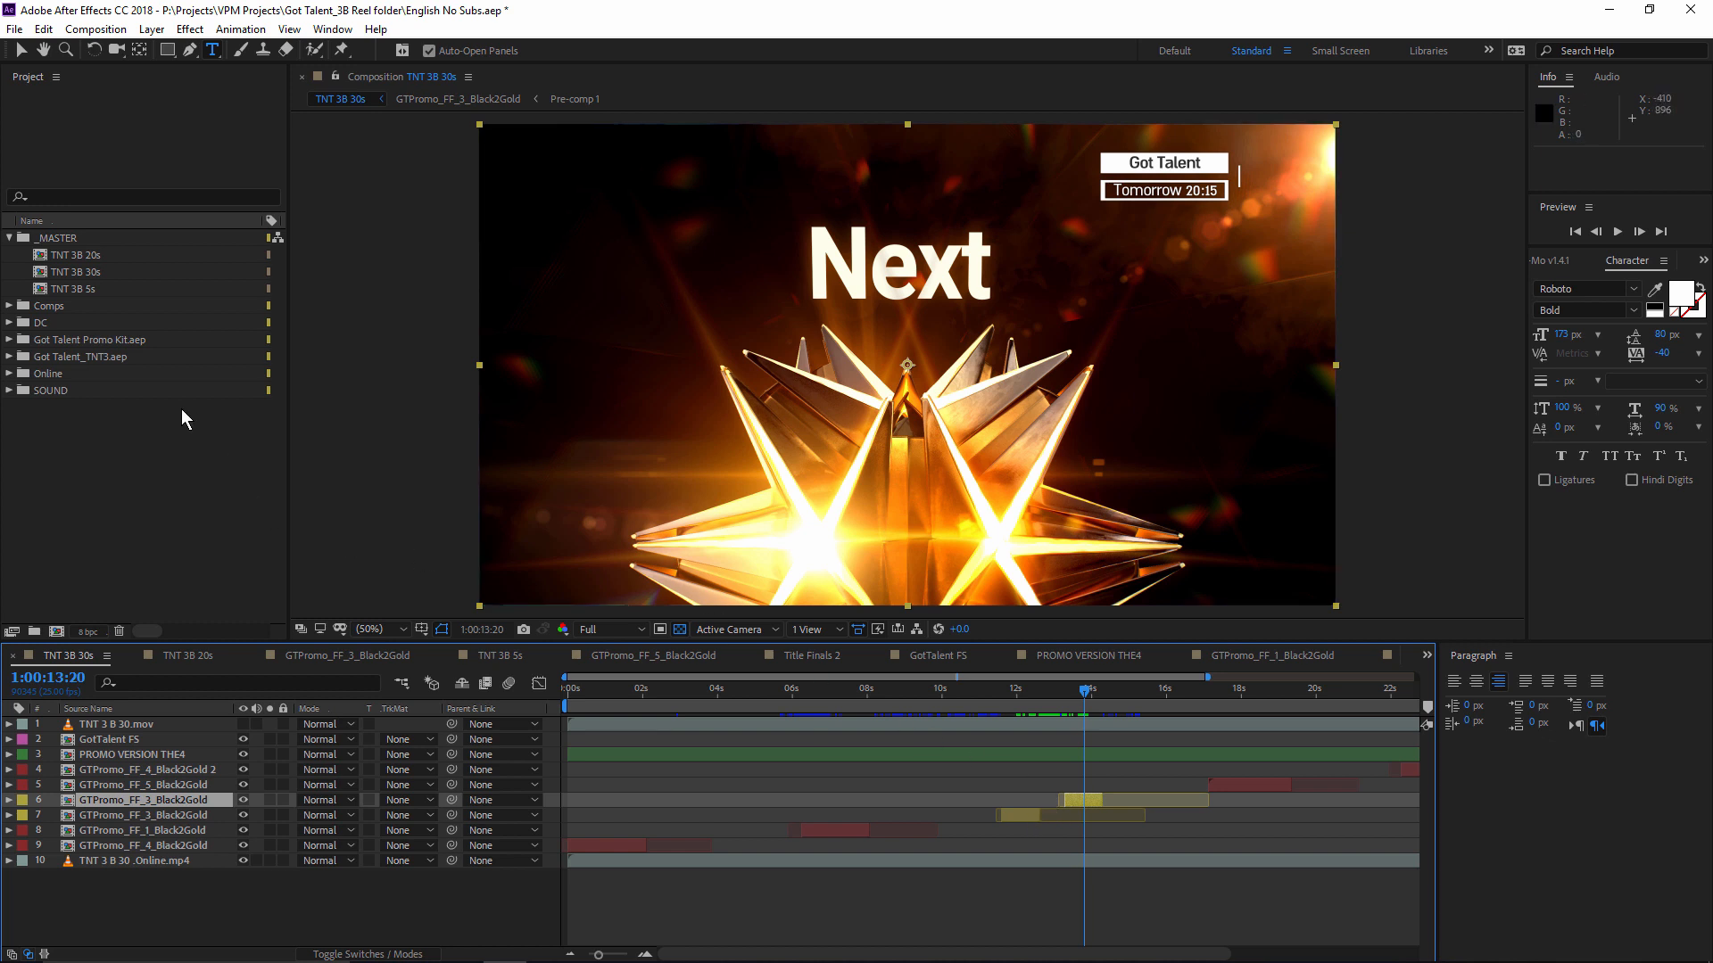
mouse_move(200, 500)
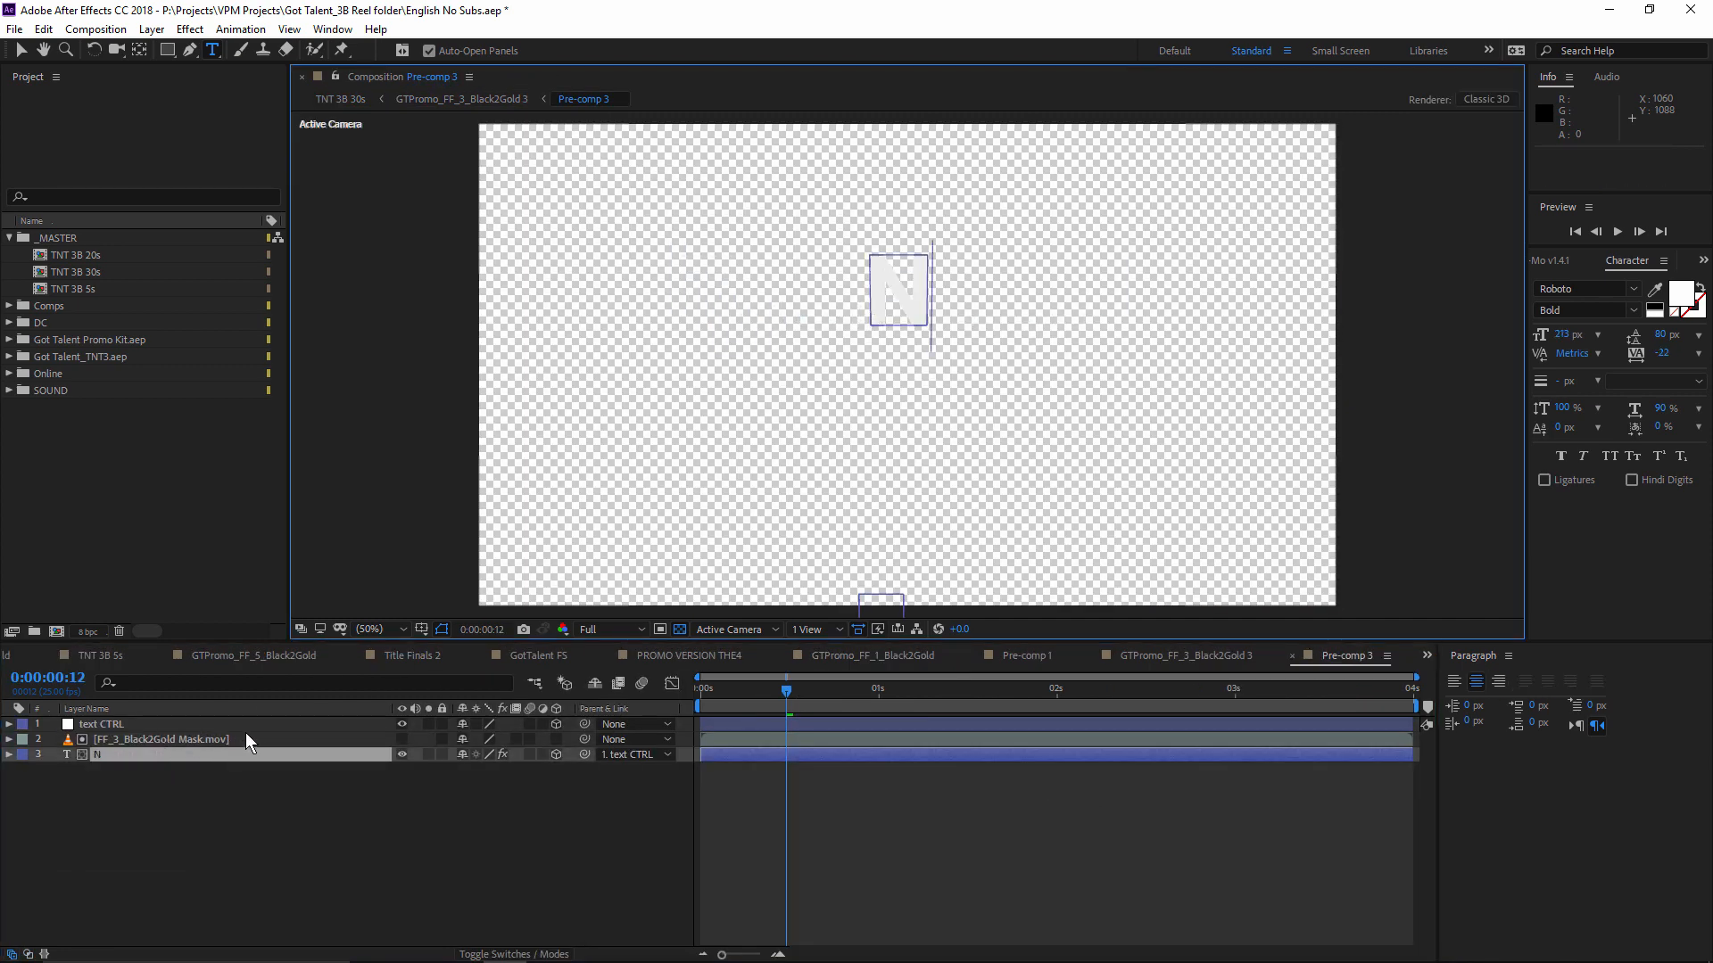
Step: Return to TNT 3B 30s, scrub the duplicate clip, then undo back to the nine-layer Tomorrow timeline
click(343, 100)
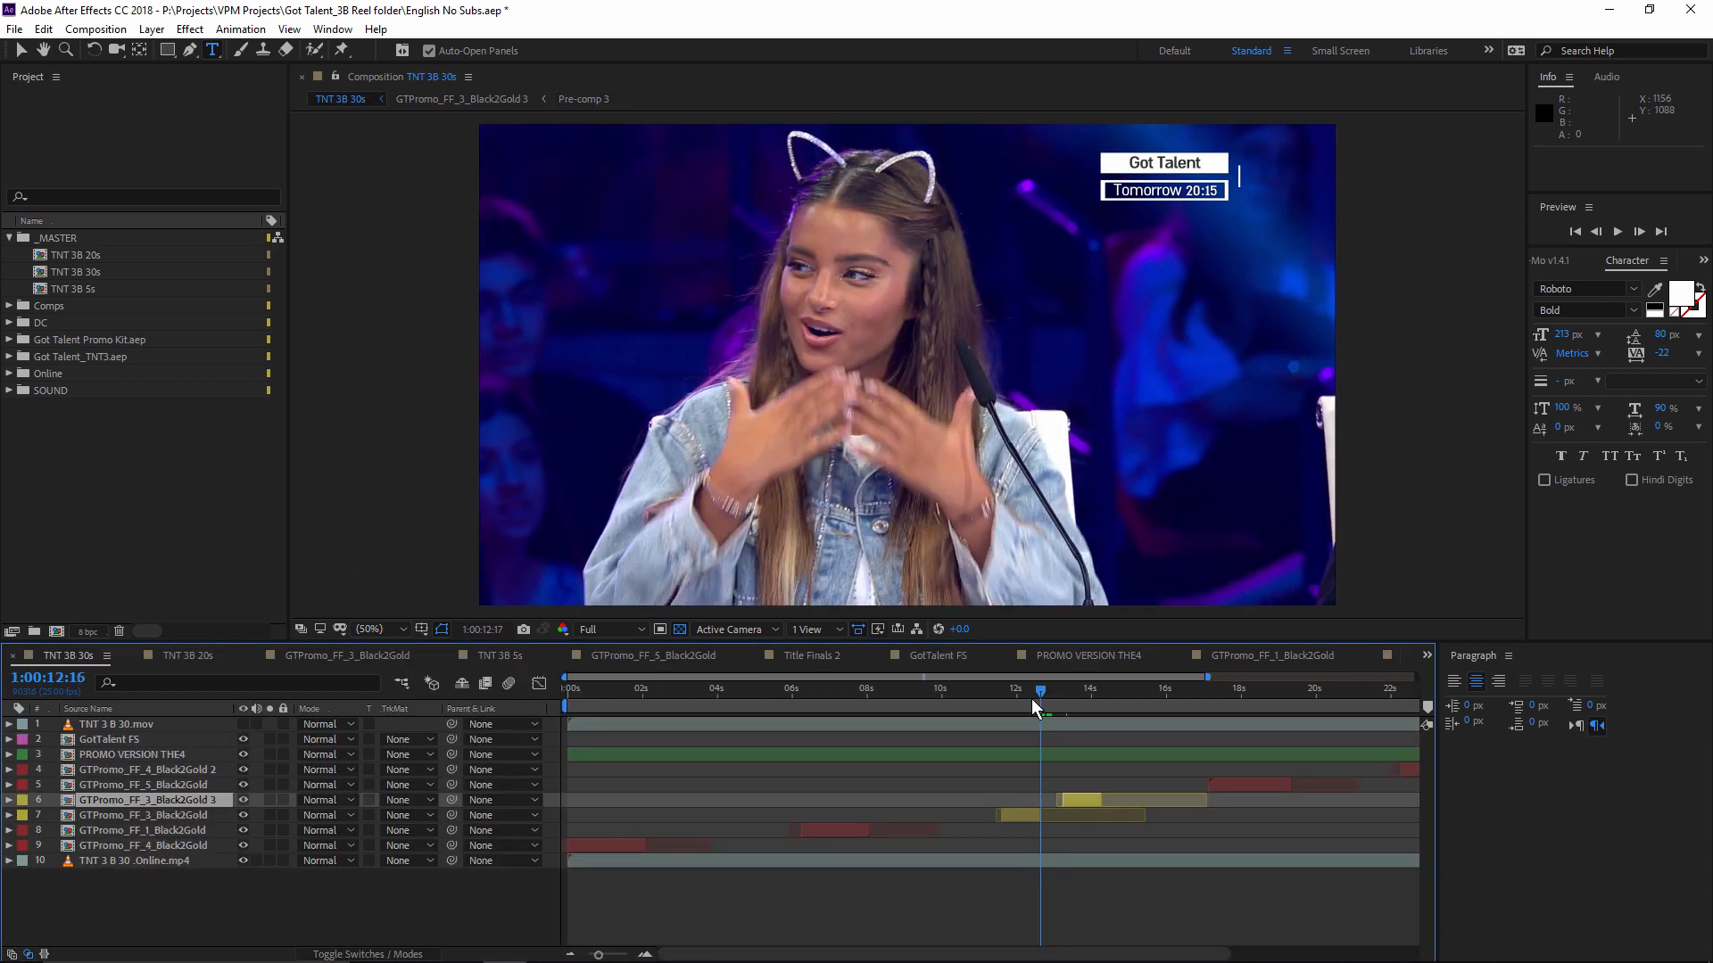
click(1074, 689)
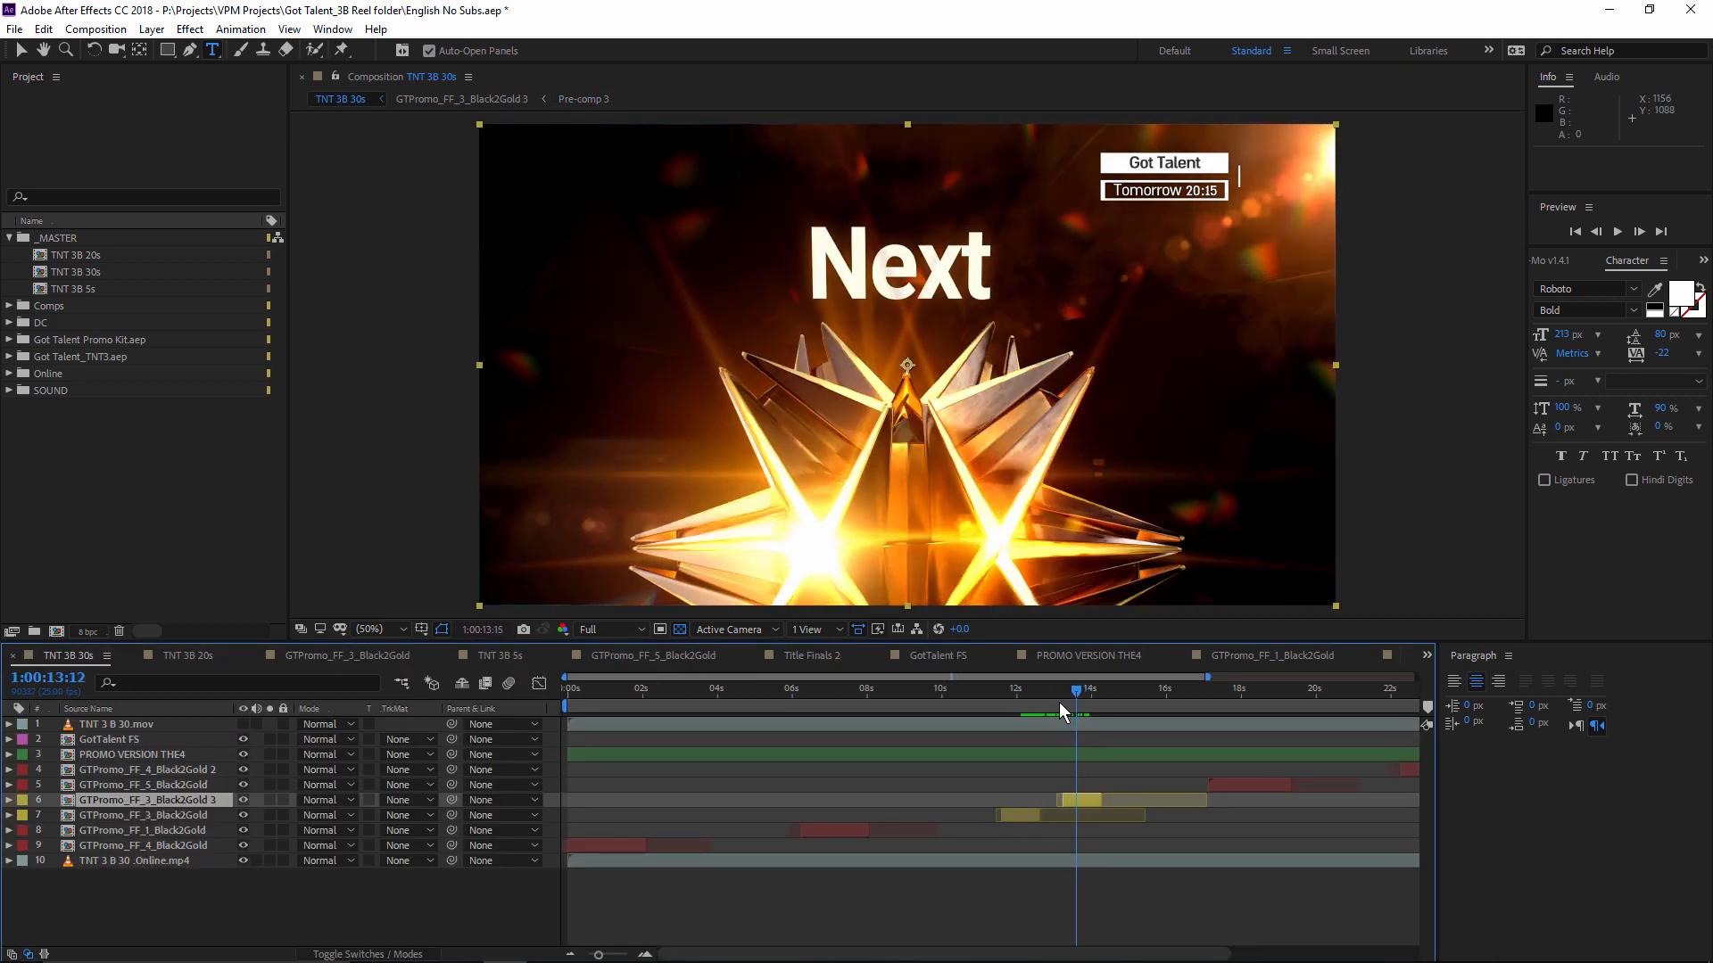
drag(1065, 709, 1086, 699)
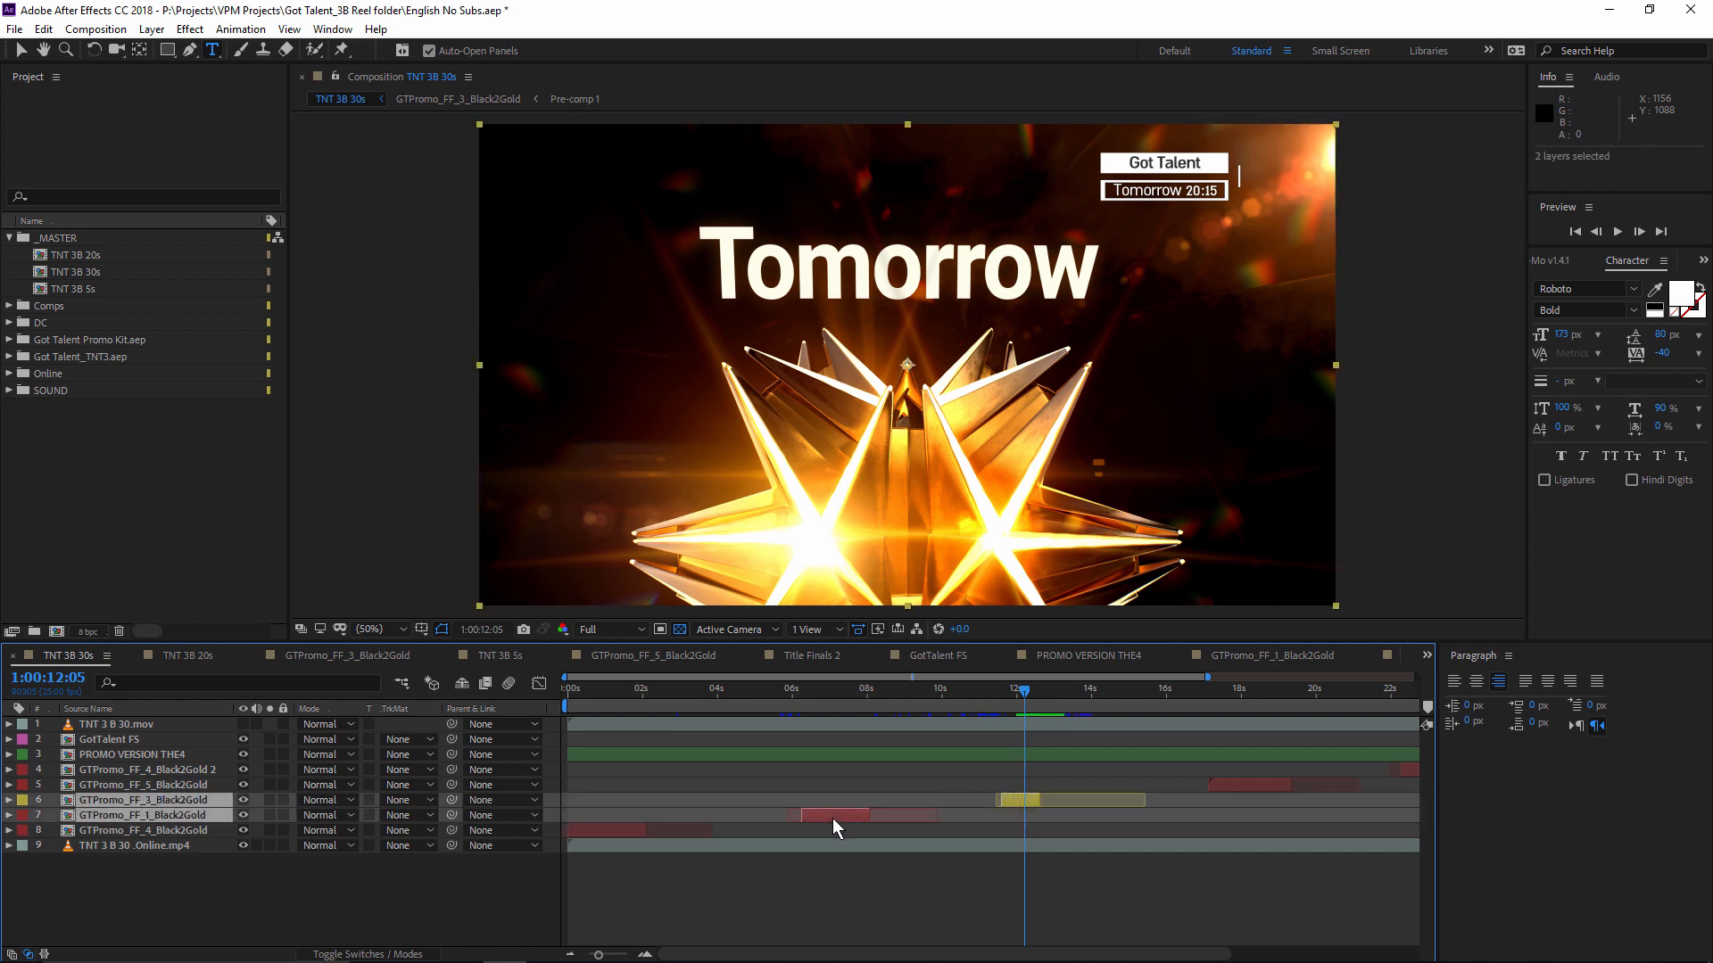
Step: Run True Layer Duplicator on both Black2Gold layers, dismiss the summary, and preview the new copies
click(820, 690)
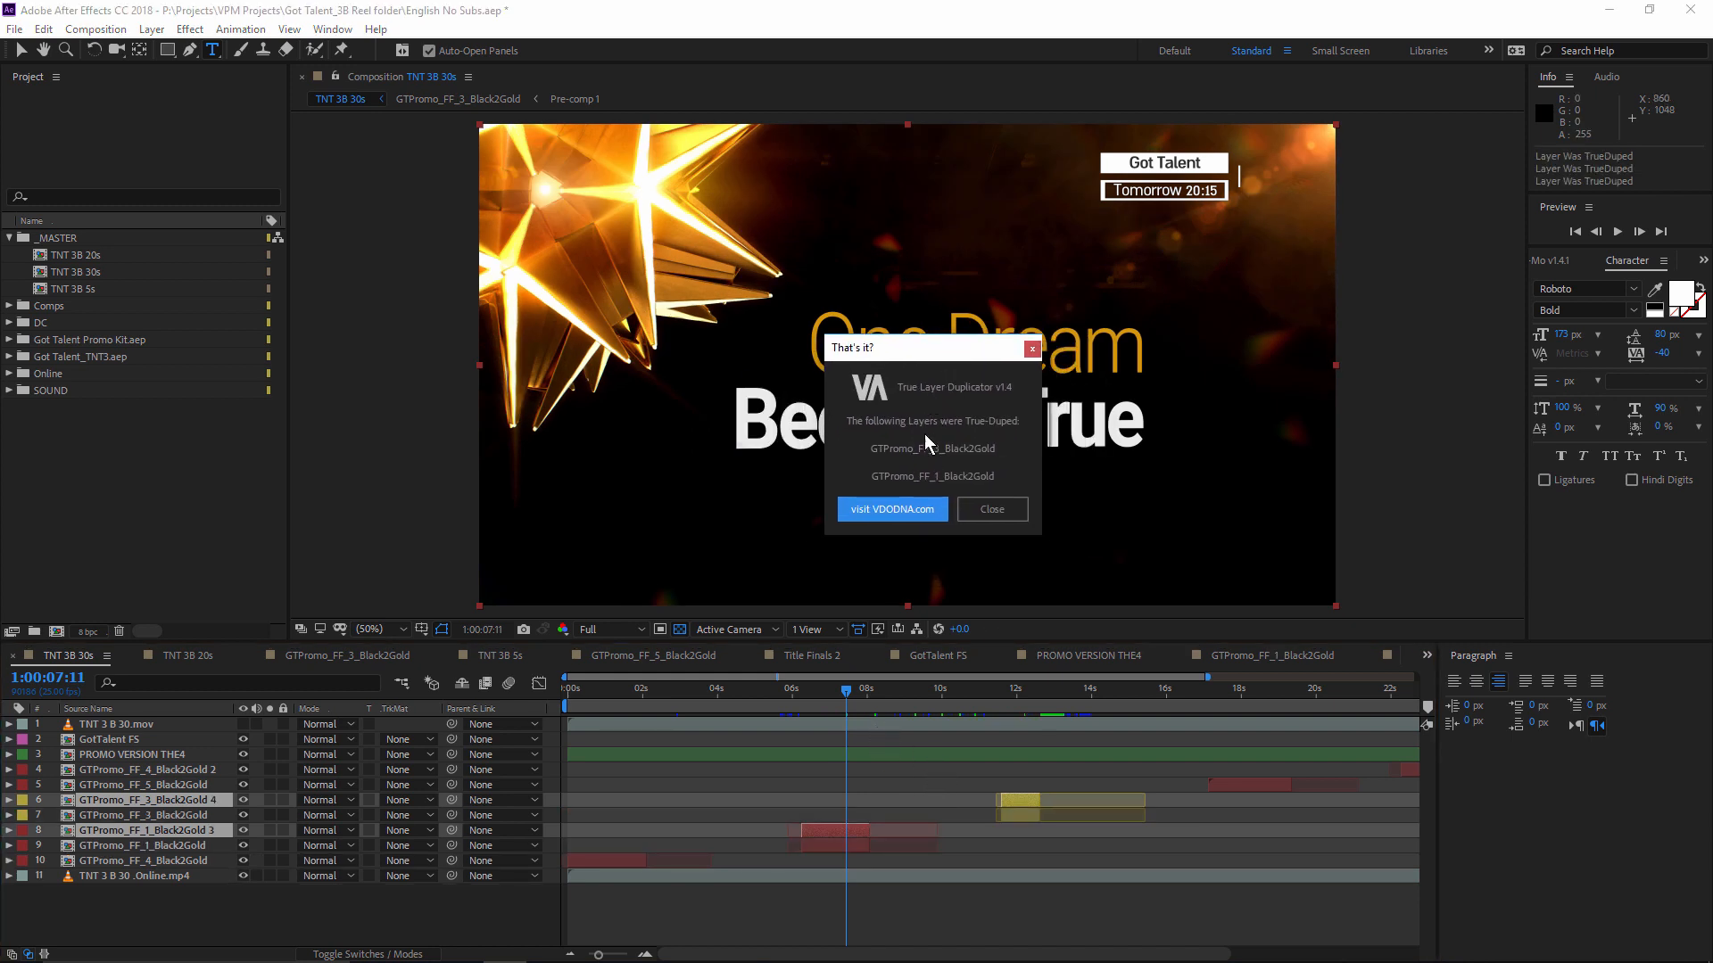
click(991, 510)
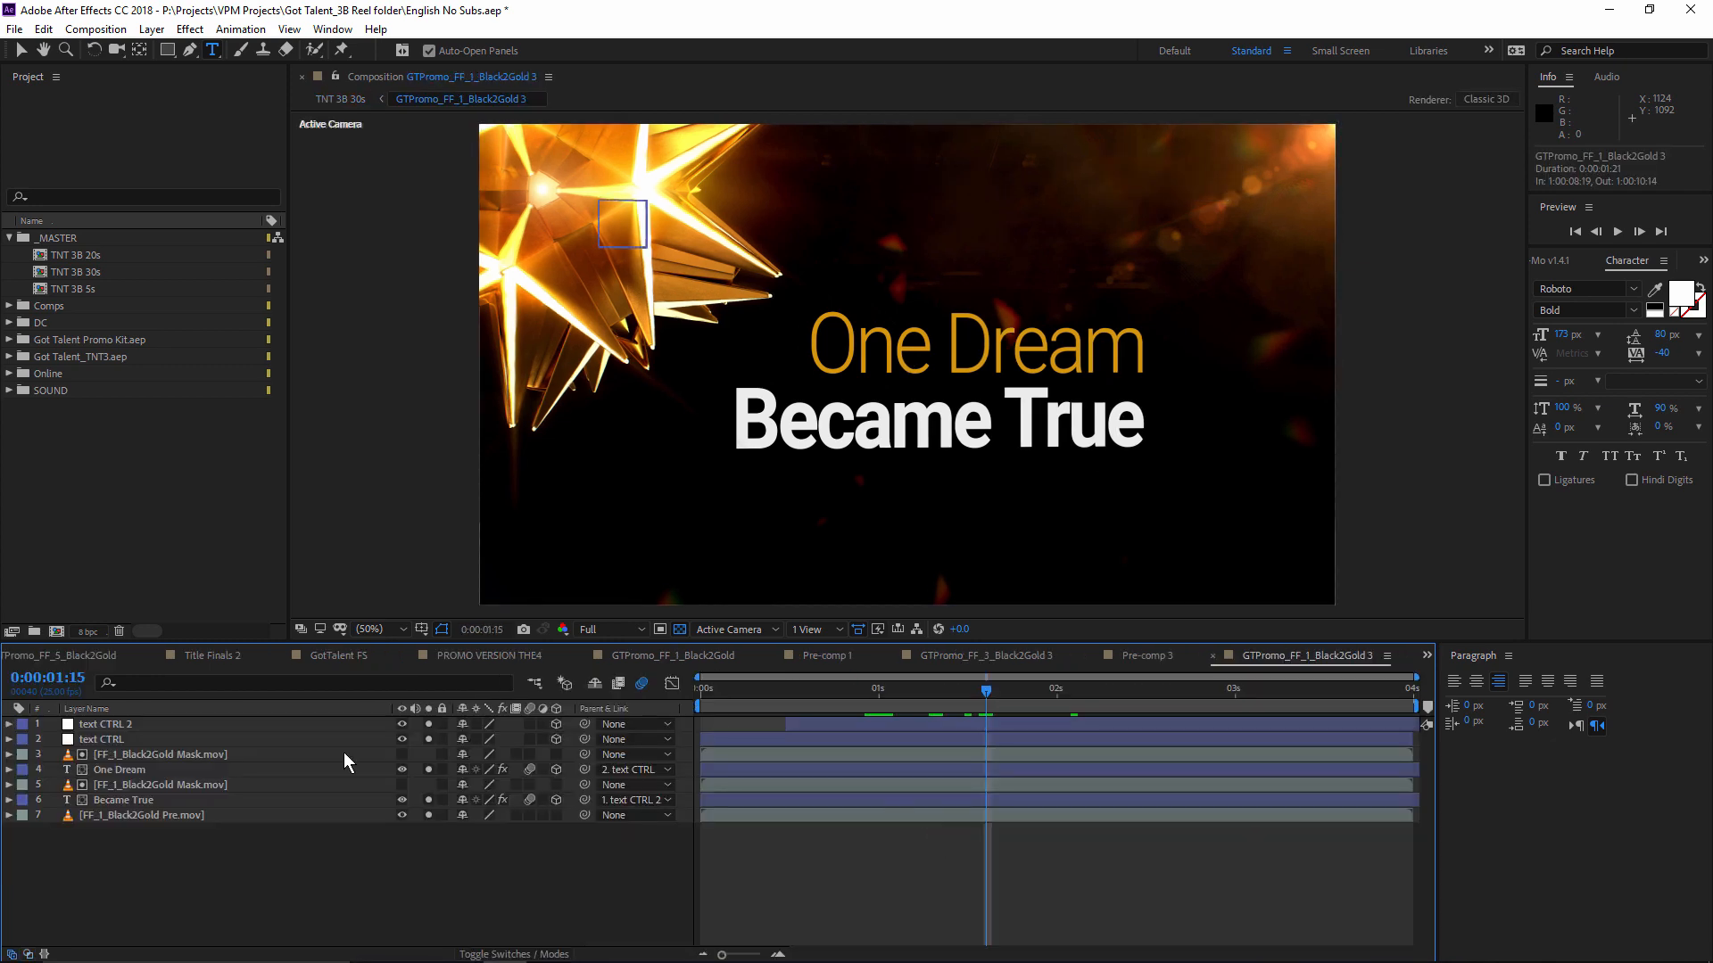
click(341, 100)
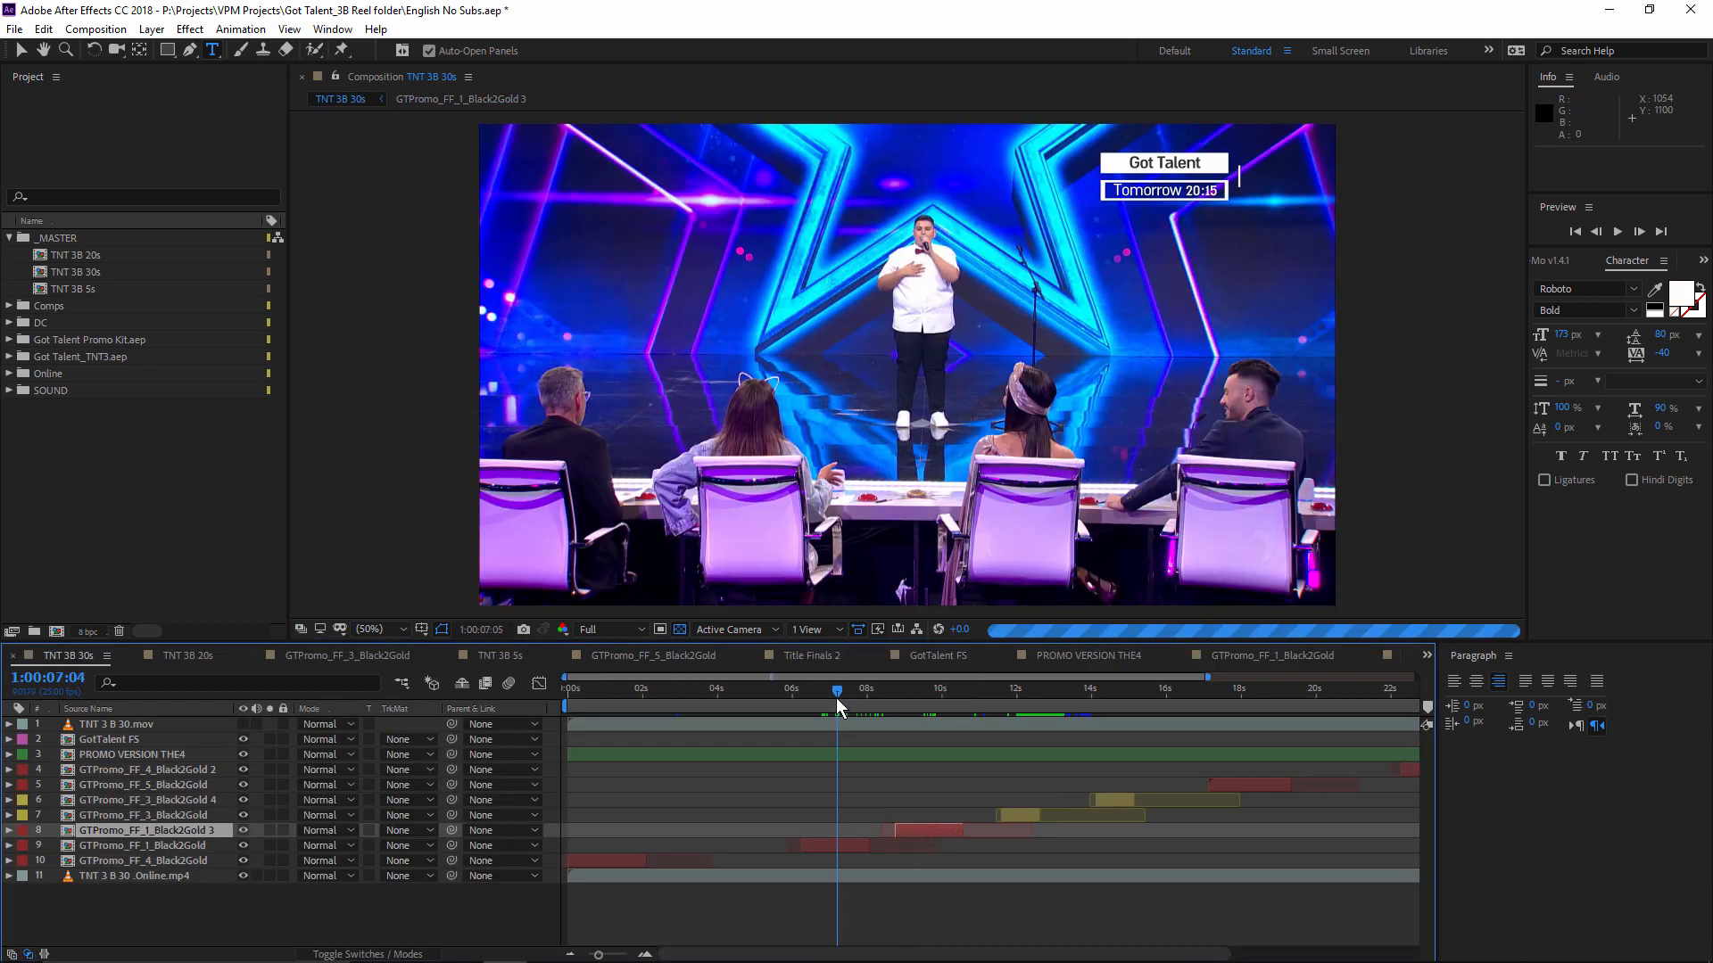
click(1022, 689)
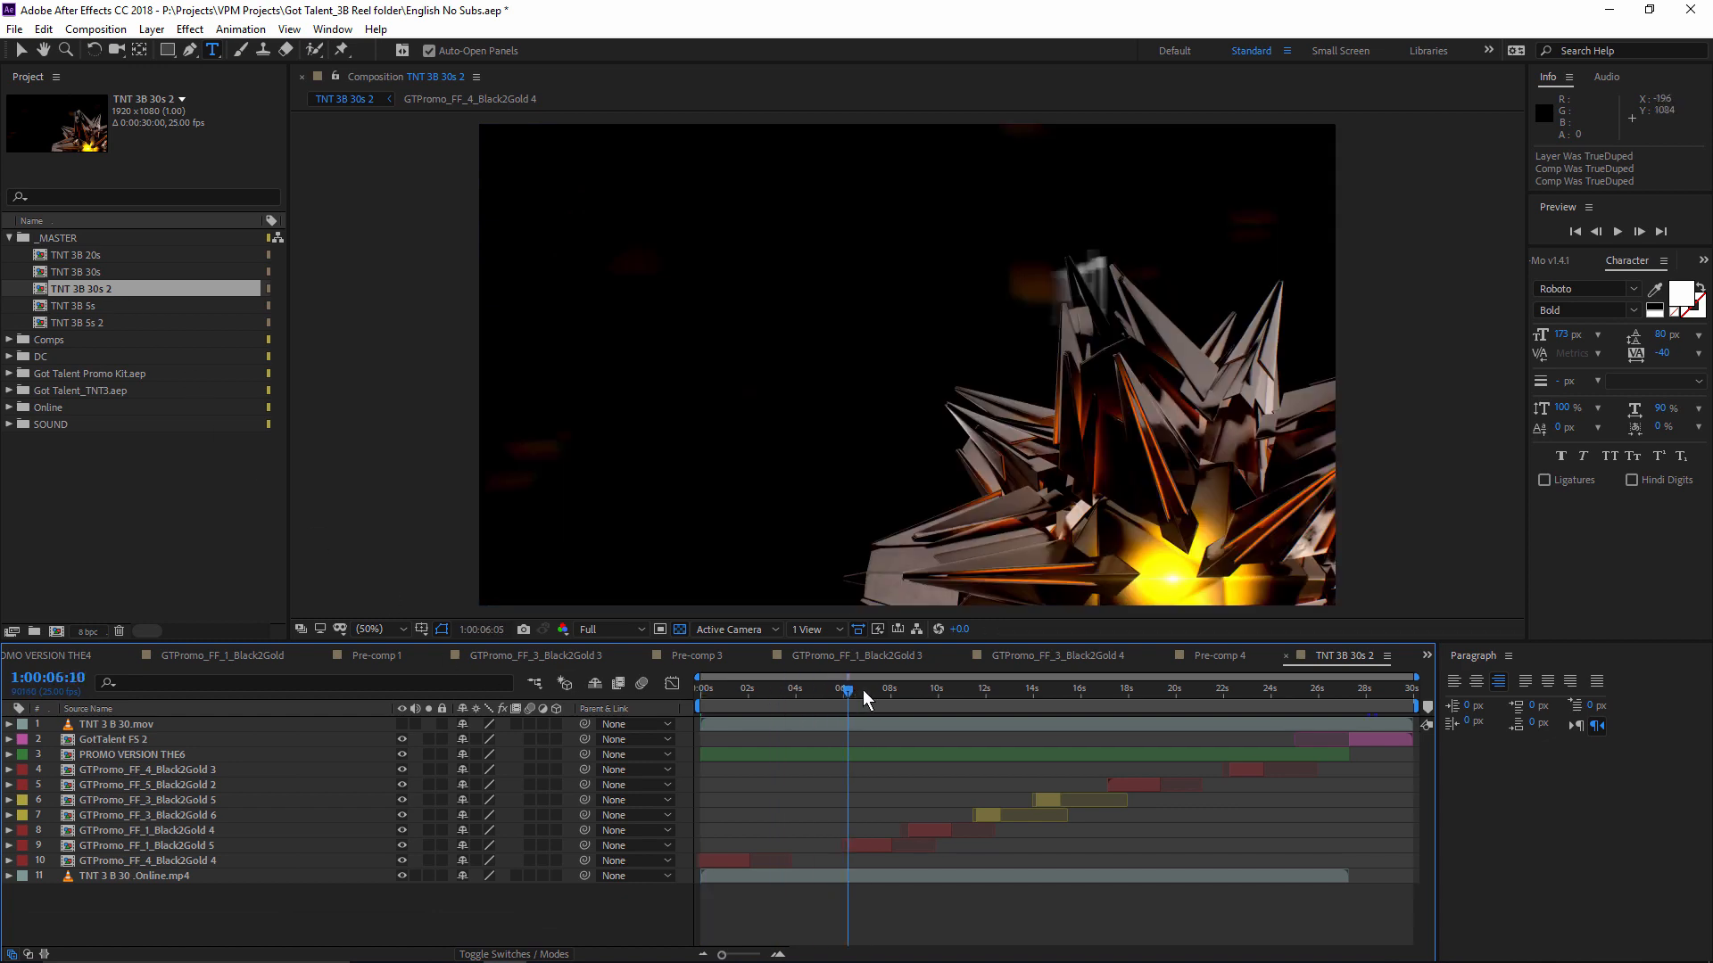
Step: Open the duplicated GTPromo_FF_1_Black2Gold 5 subcomp to verify its One Dream title
click(846, 691)
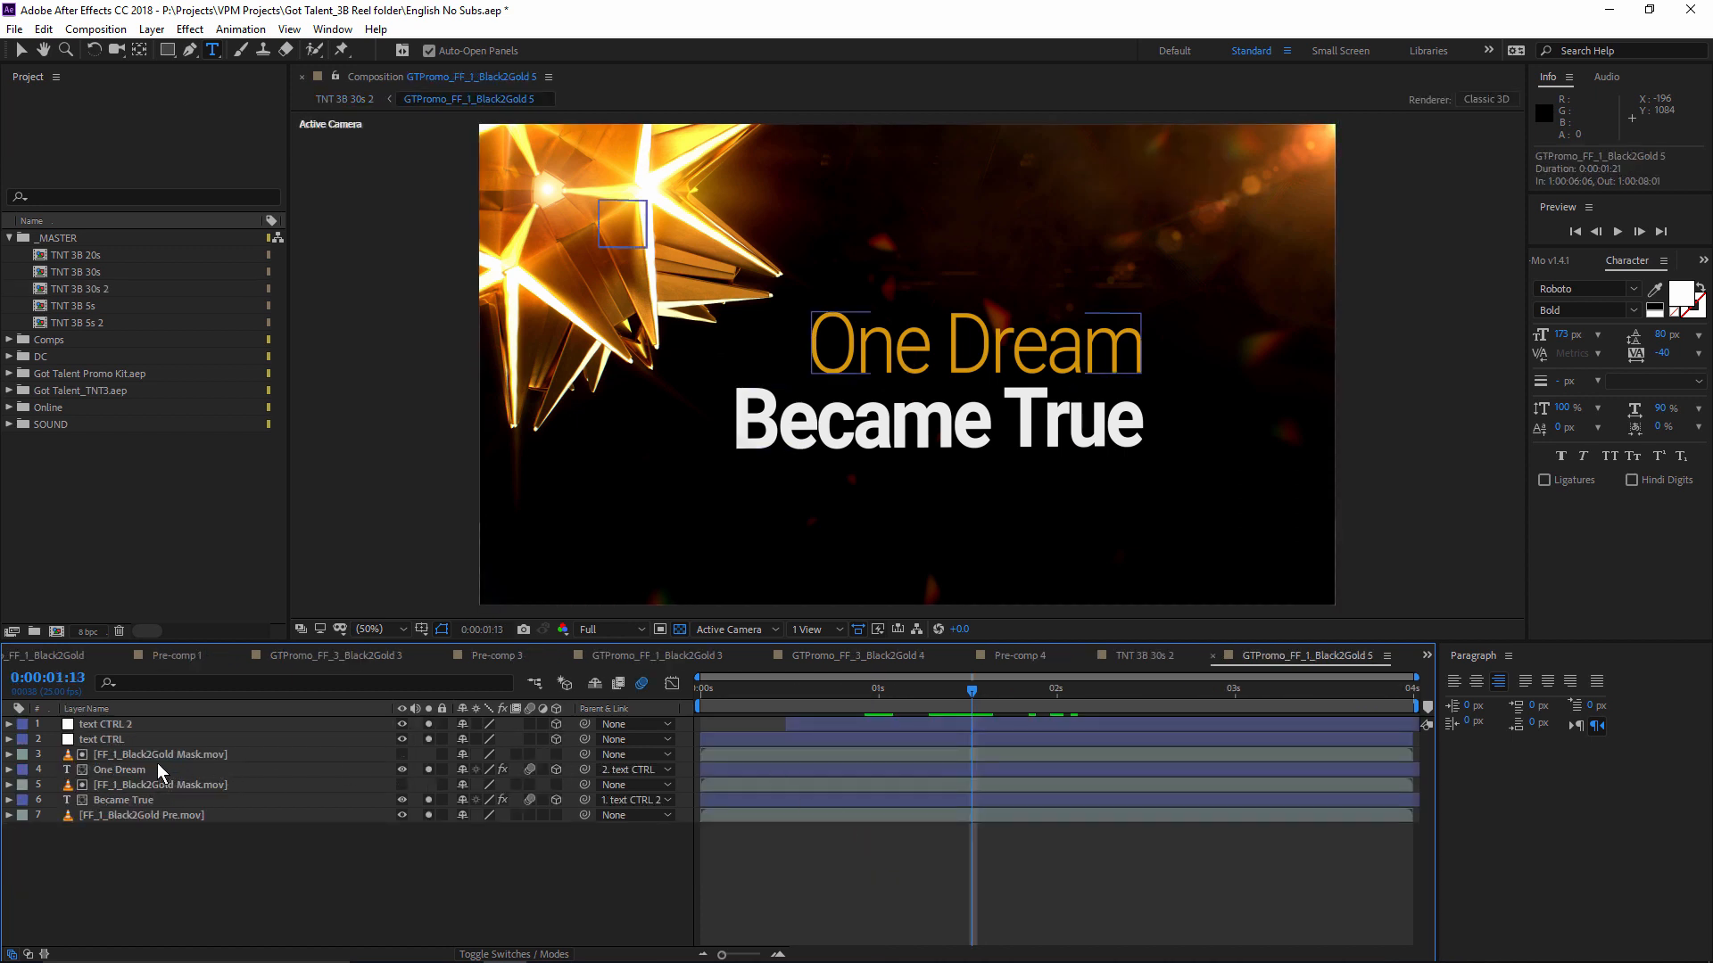
text(asdf)
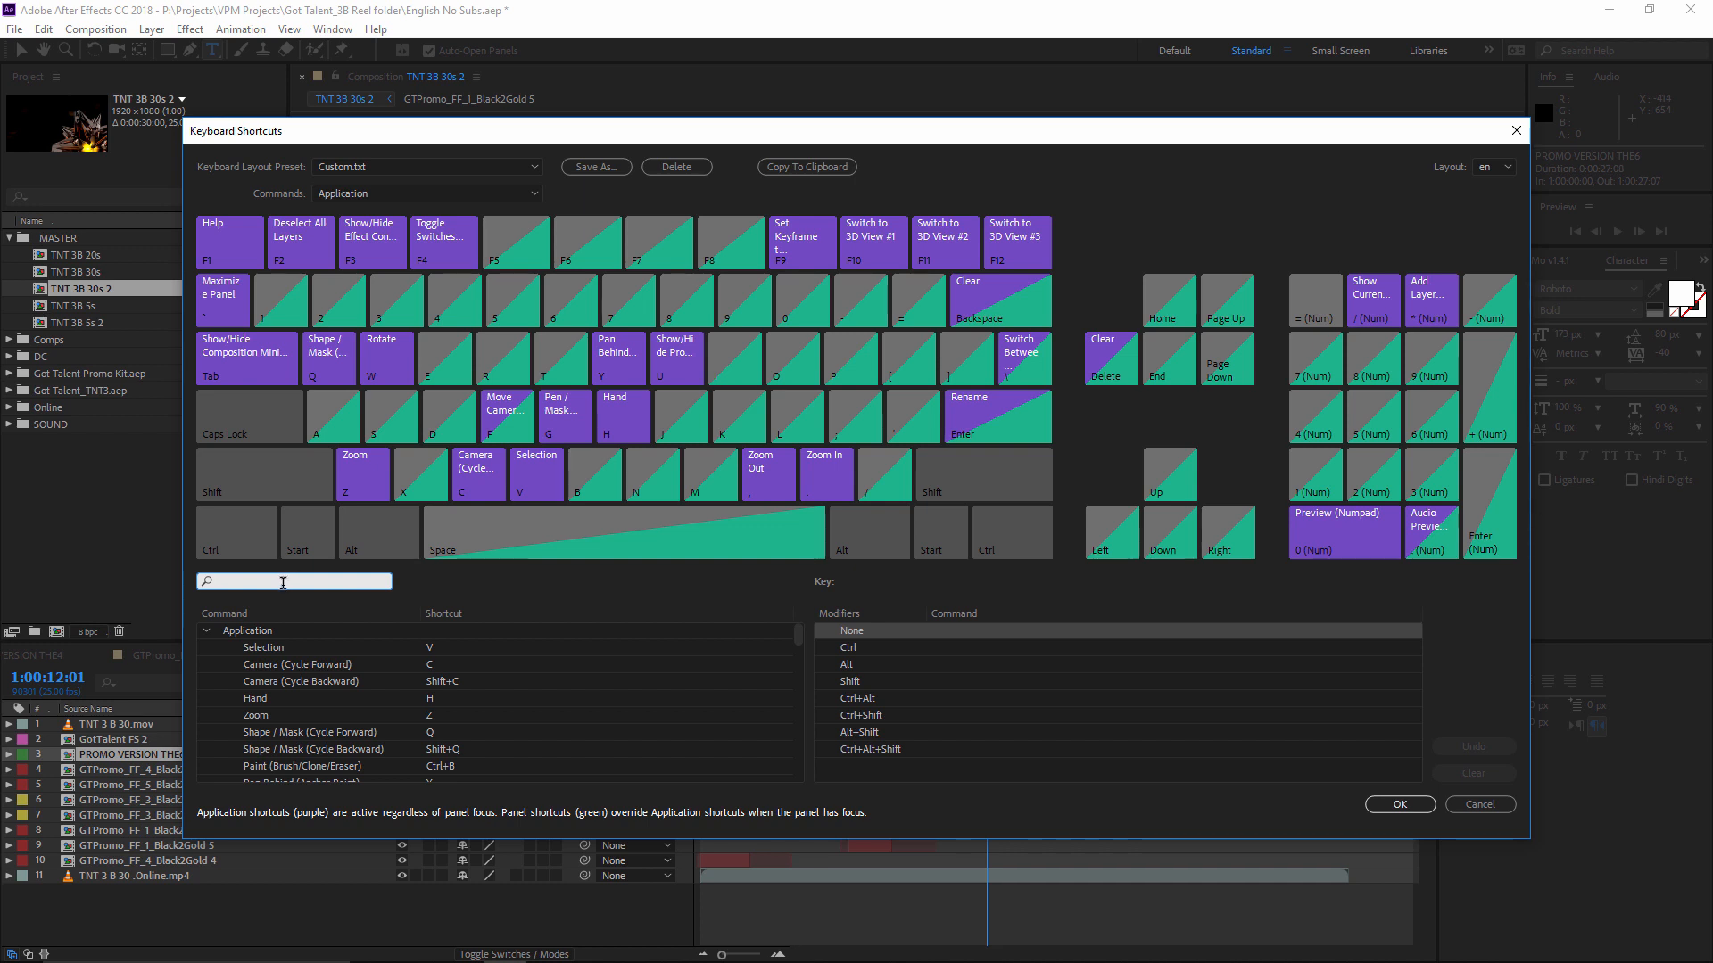
Step: Search dup in Keyboard Shortcuts and assign Ctrl+Alt+D to True Layer Duplicator.jsxbin
text(dup)
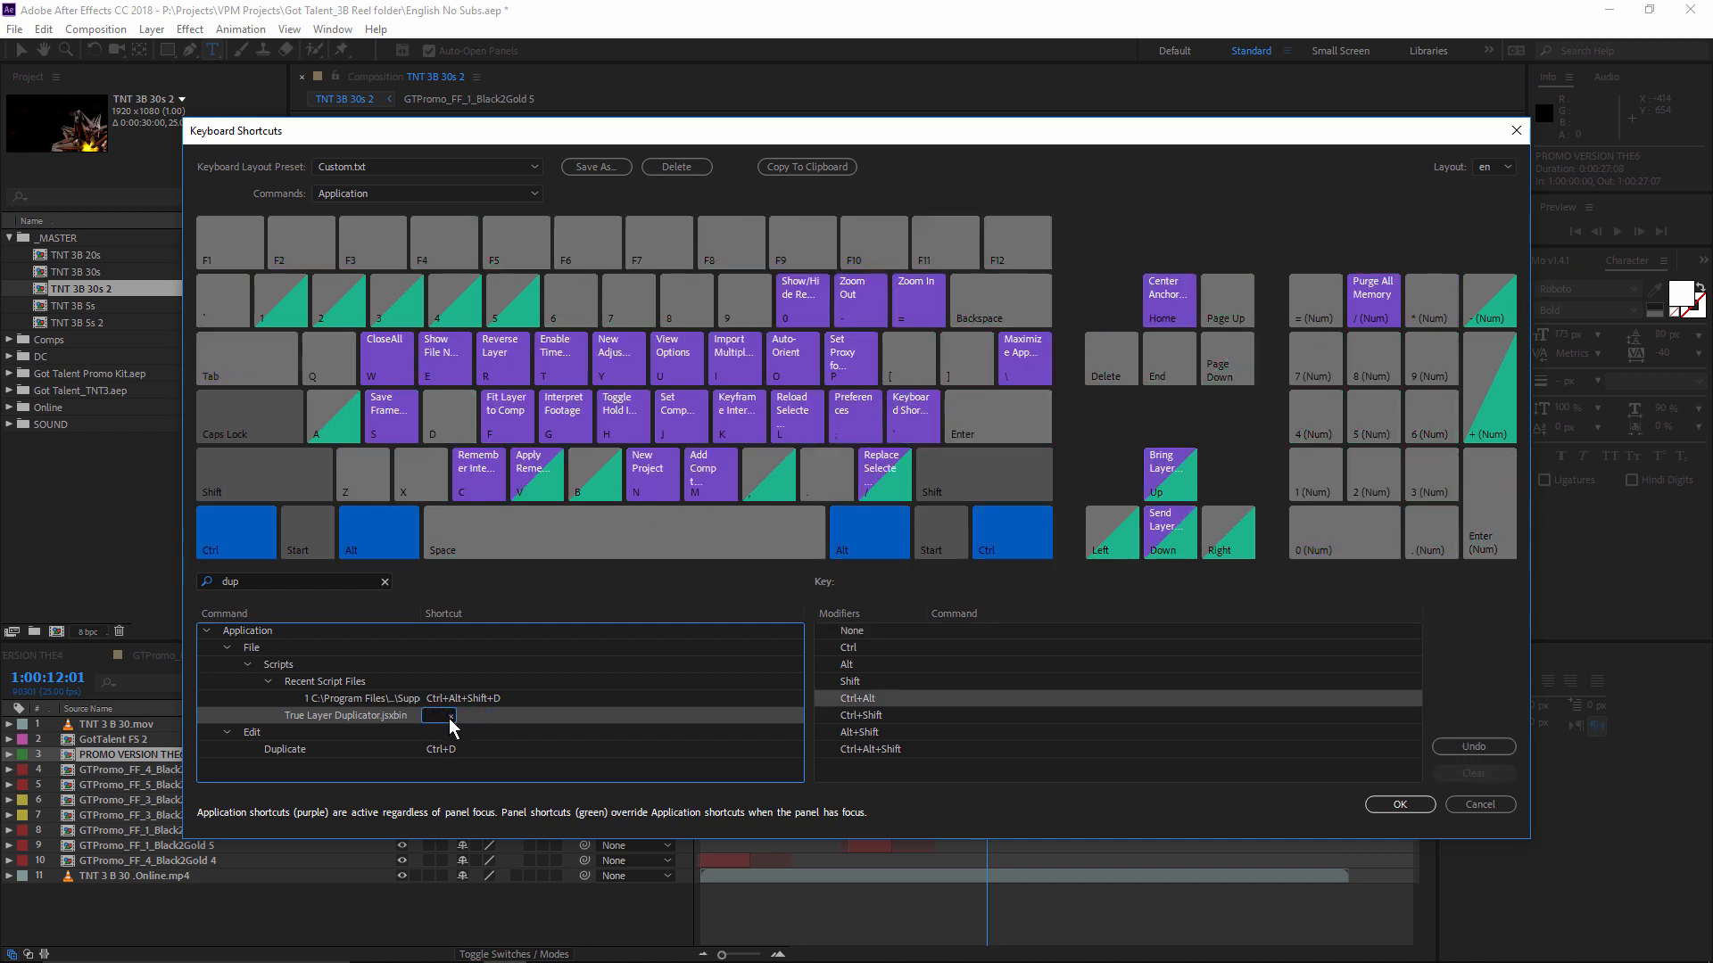
text(Ctrl+Alt+D)
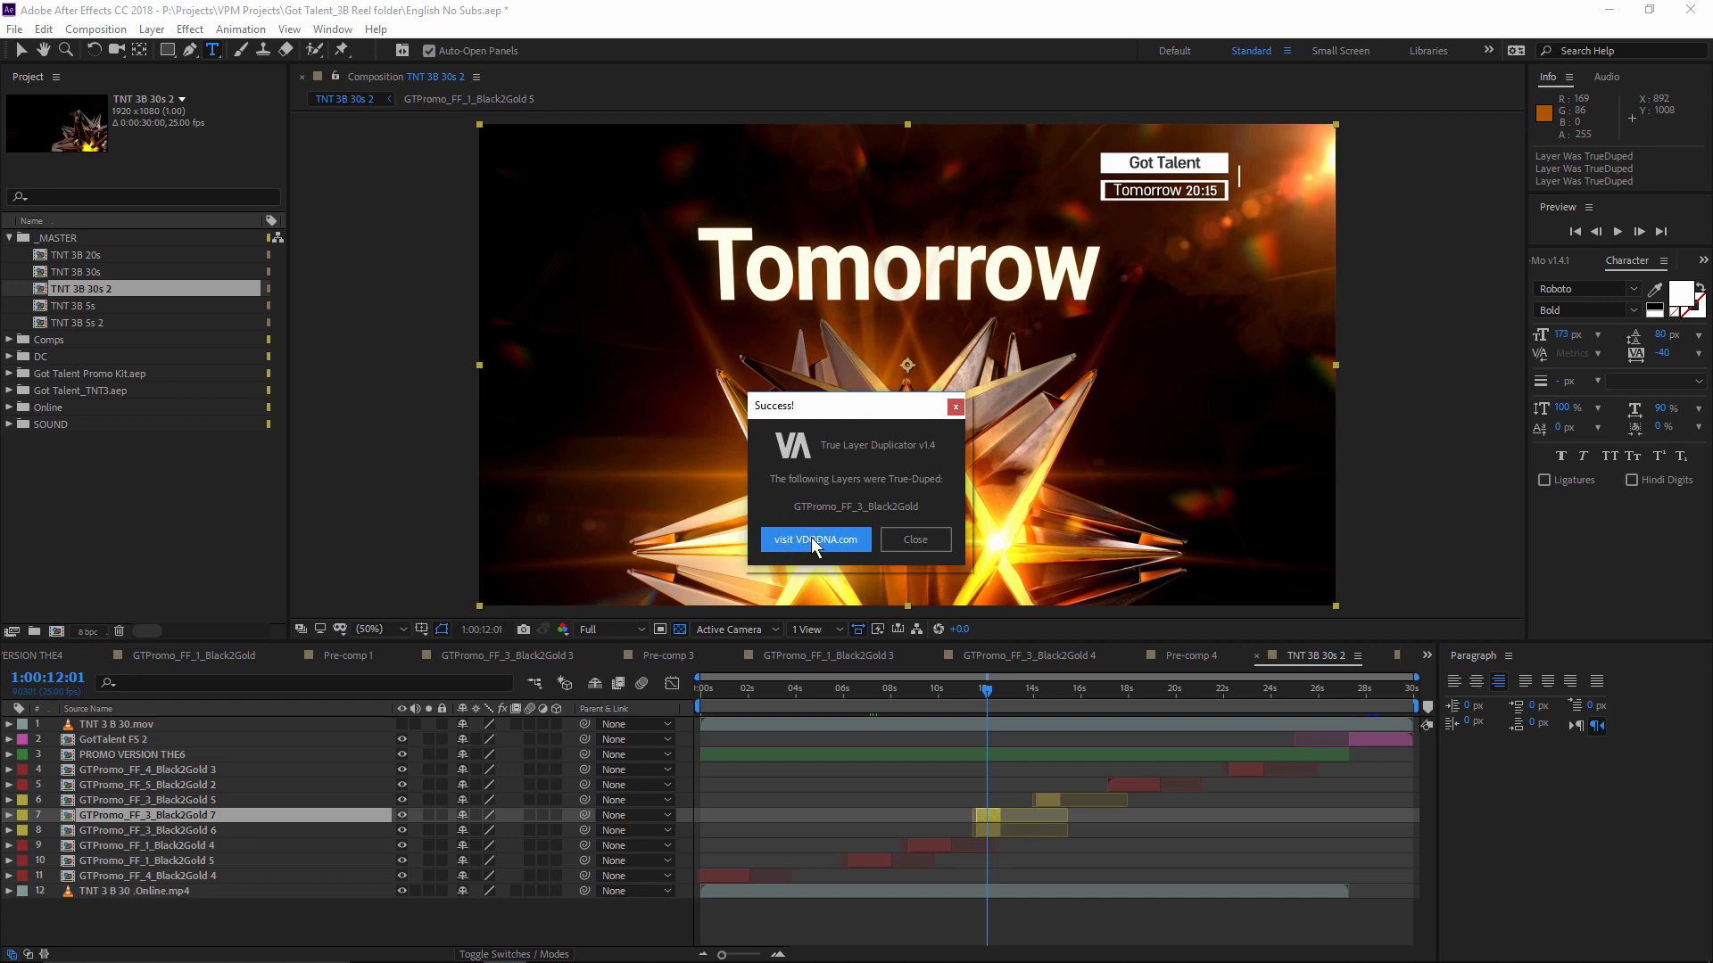
Step: Duplicate GTPromo_FF_3_Black2Gold via Ctrl+Alt+D and visit VDODNA.com from the Success dialog
click(815, 539)
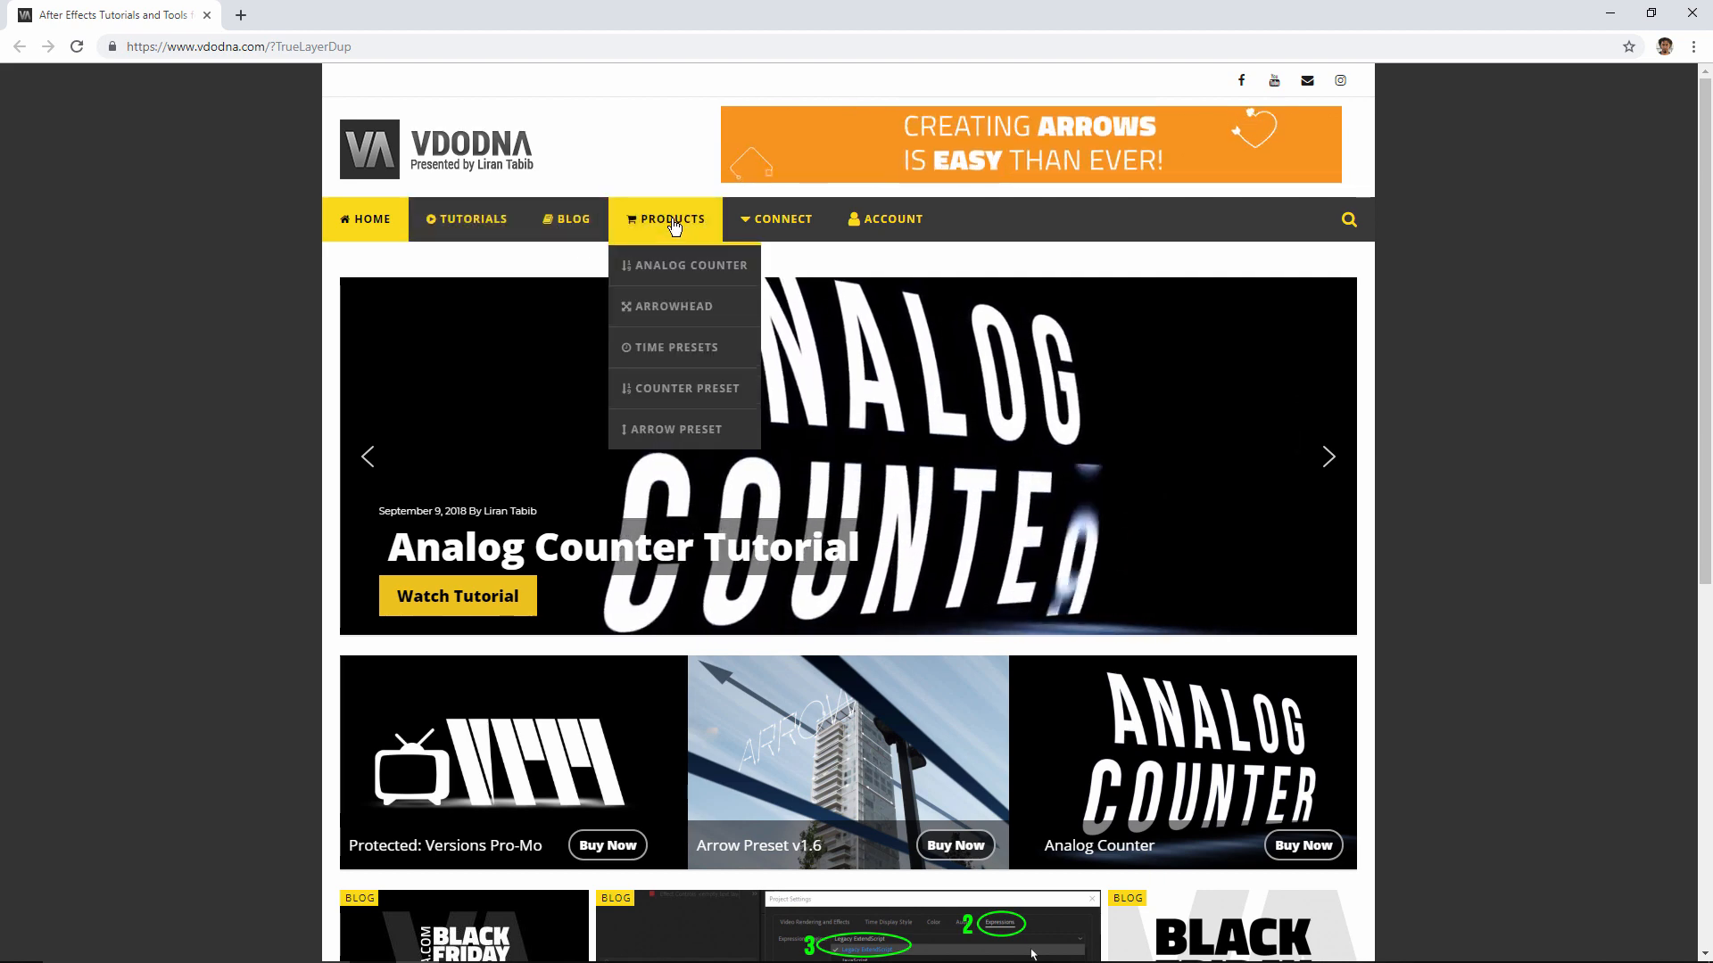